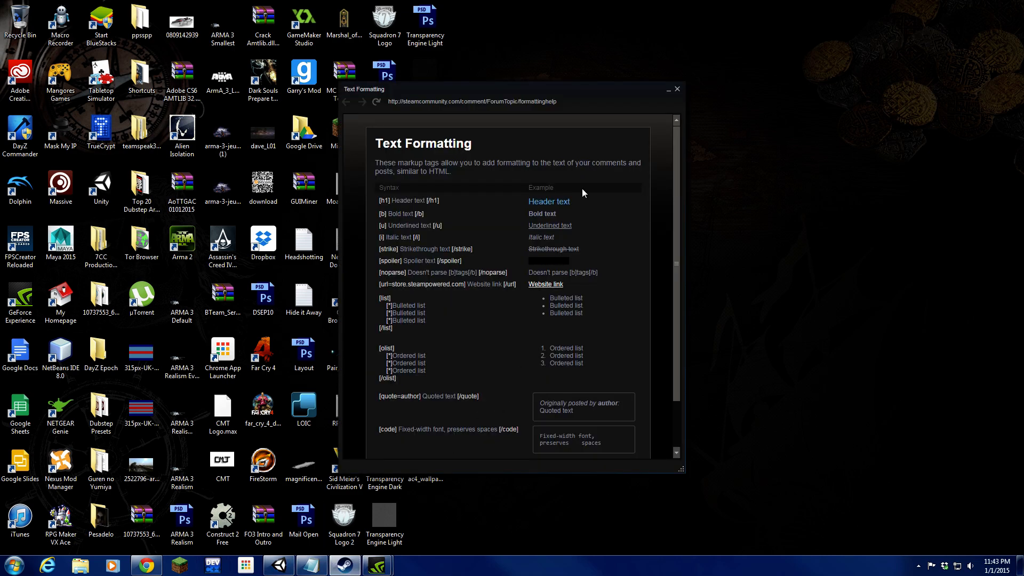
Step: Close the Steam 'Text Formatting' help window to leave the desktop clear
left_click(676, 89)
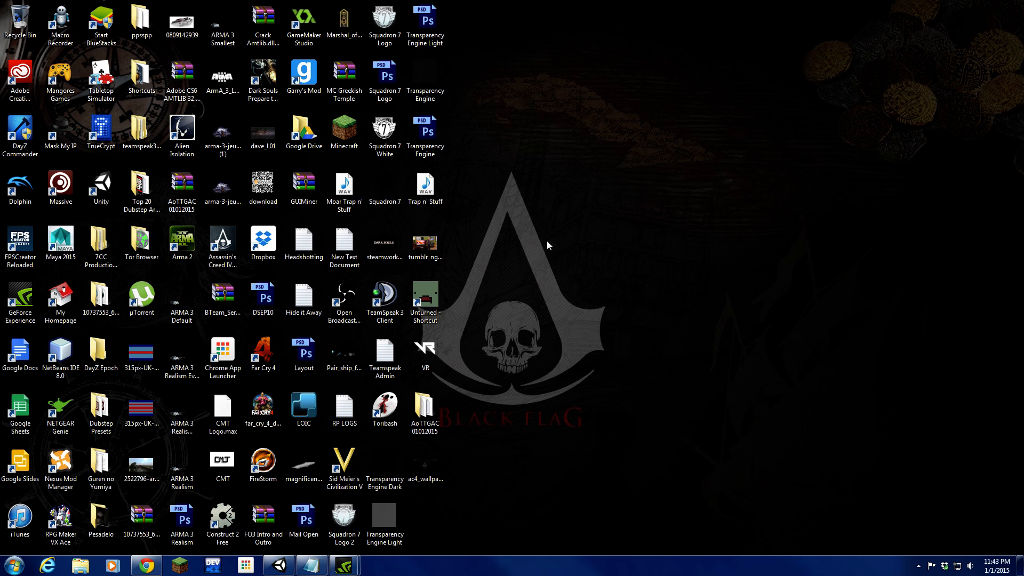
mouse_move(575, 344)
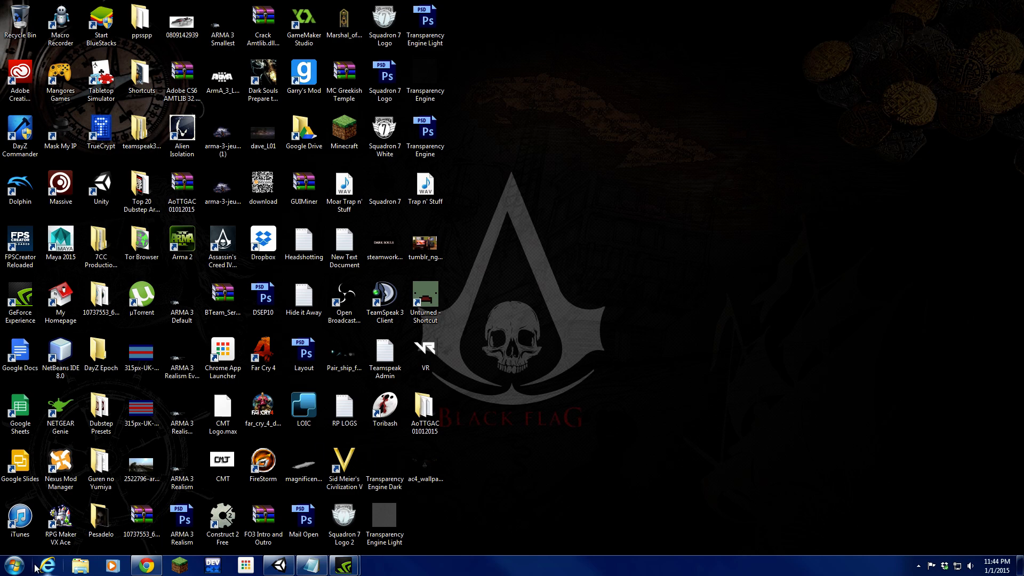
Step: Remove the old Far Cry® 4 entry from the Steam library and show the Add a Game options
left_click(377, 564)
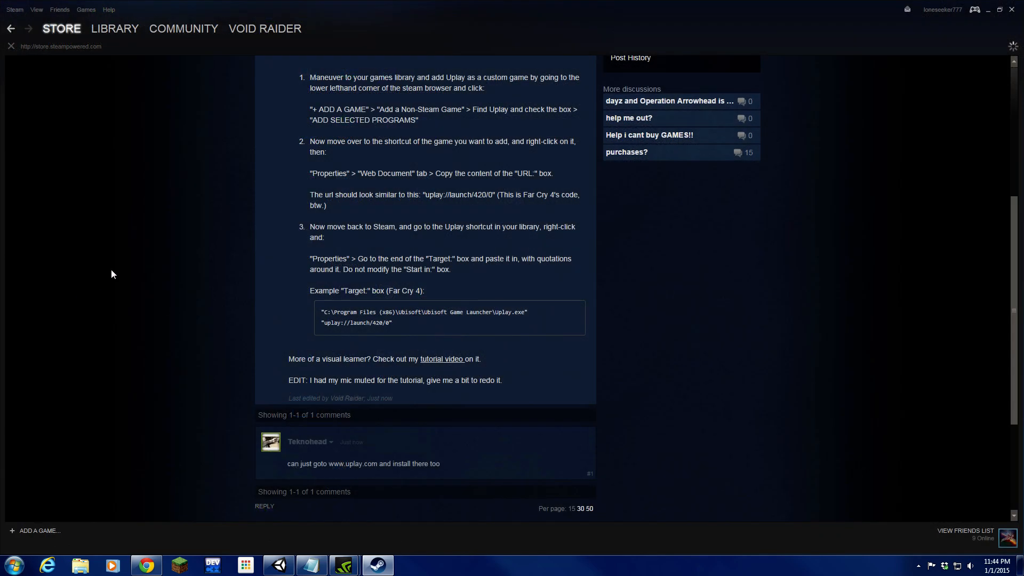
left_click(114, 29)
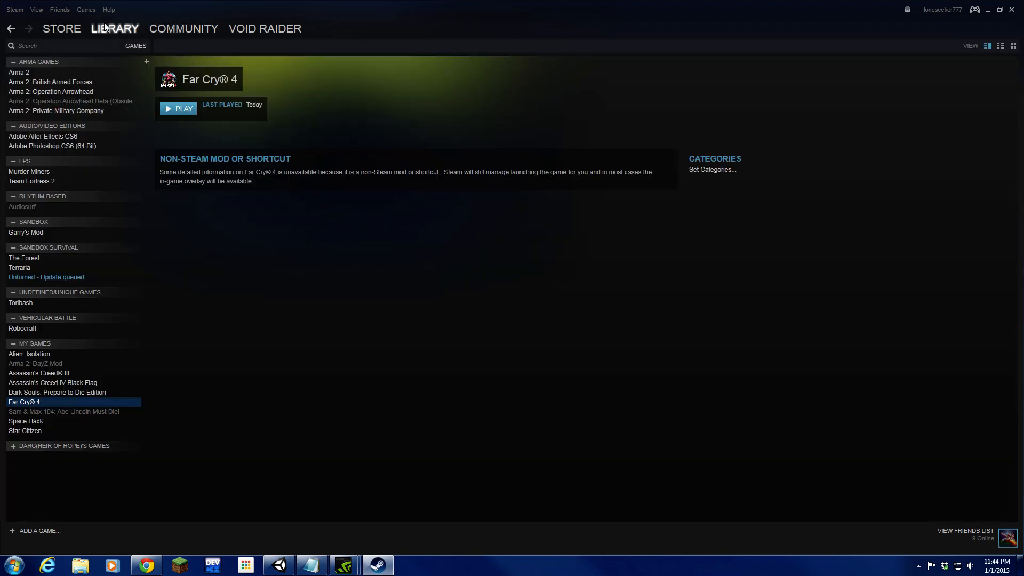
right_click(24, 402)
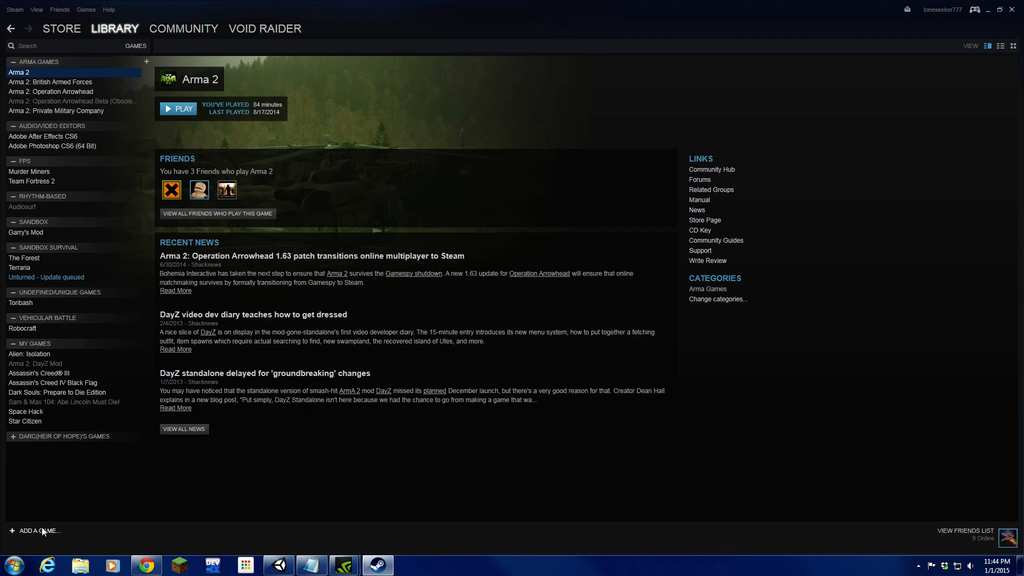
left_click(34, 530)
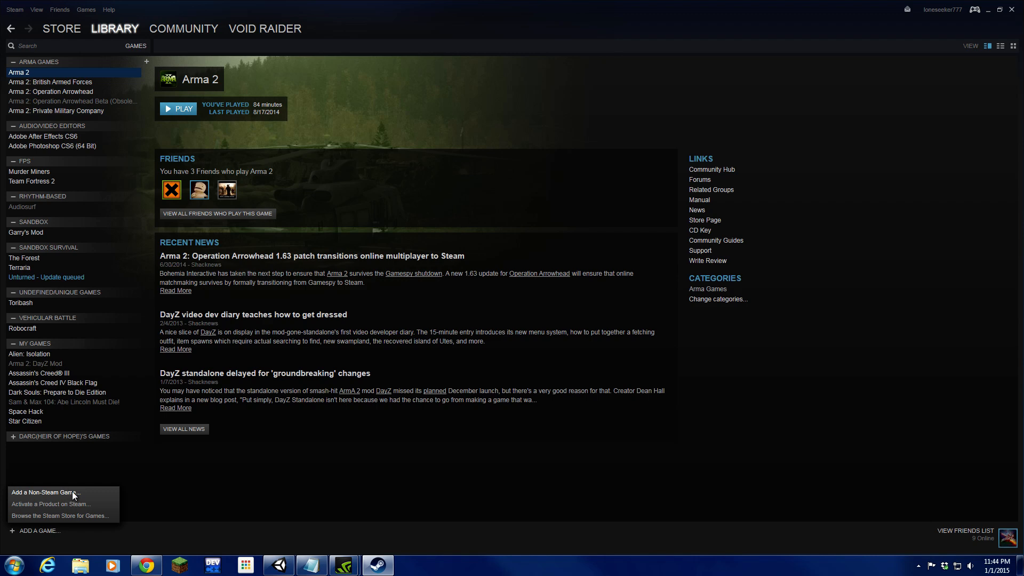
Step: Add Uplay to the library as a non-Steam game and select its library page
left_click(44, 491)
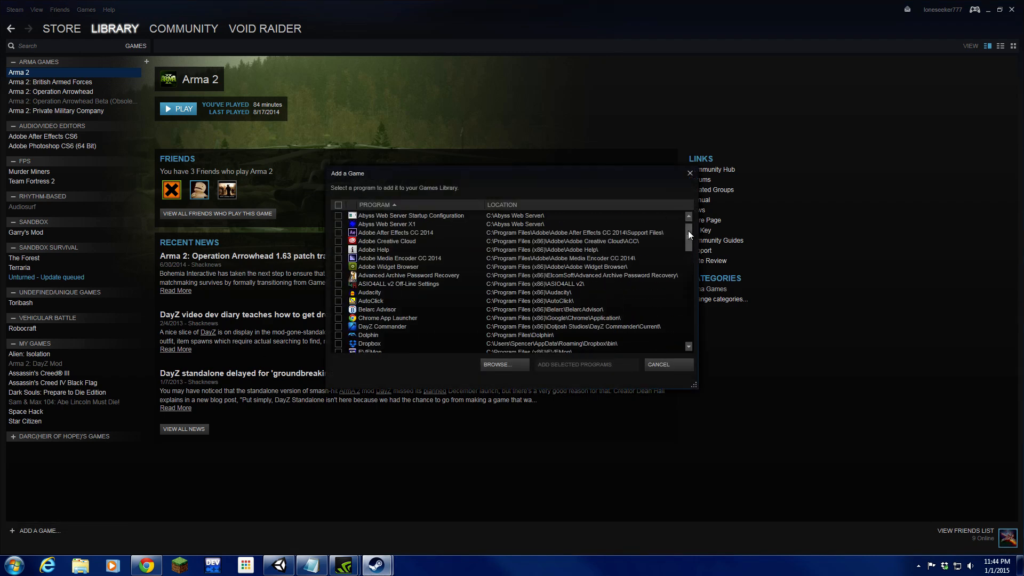
scroll("down", 3)
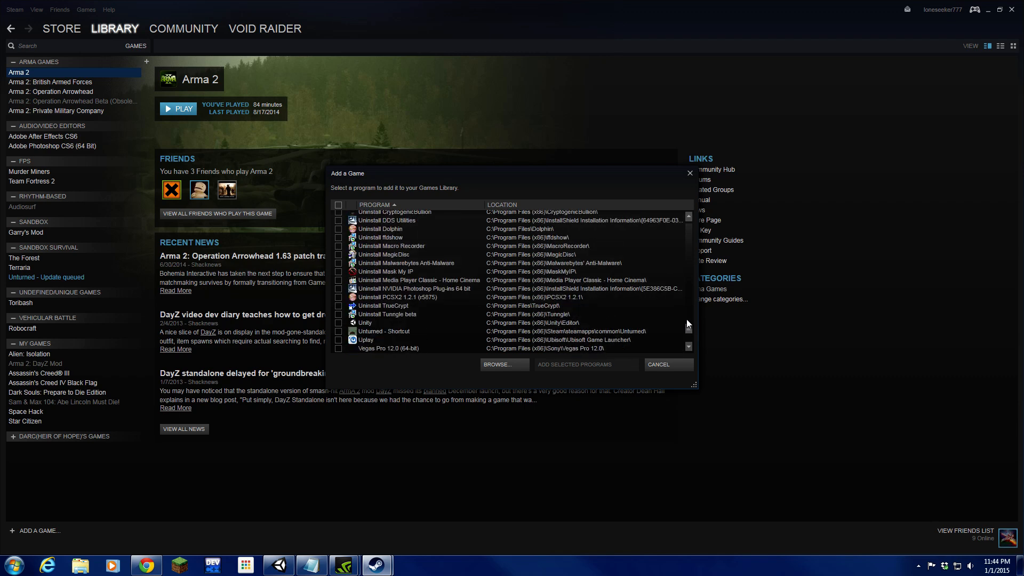
scroll("up", 3)
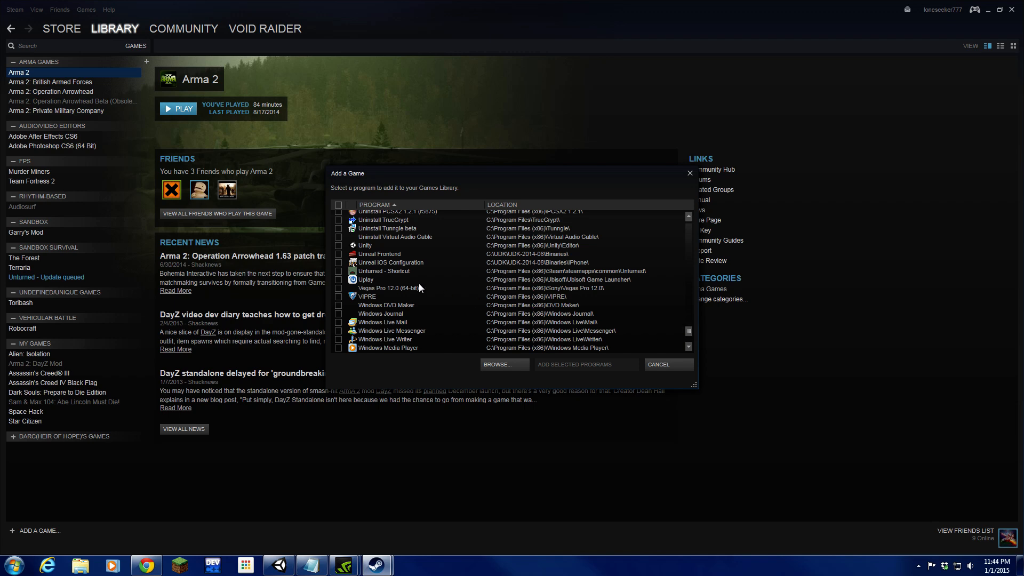
left_click(338, 279)
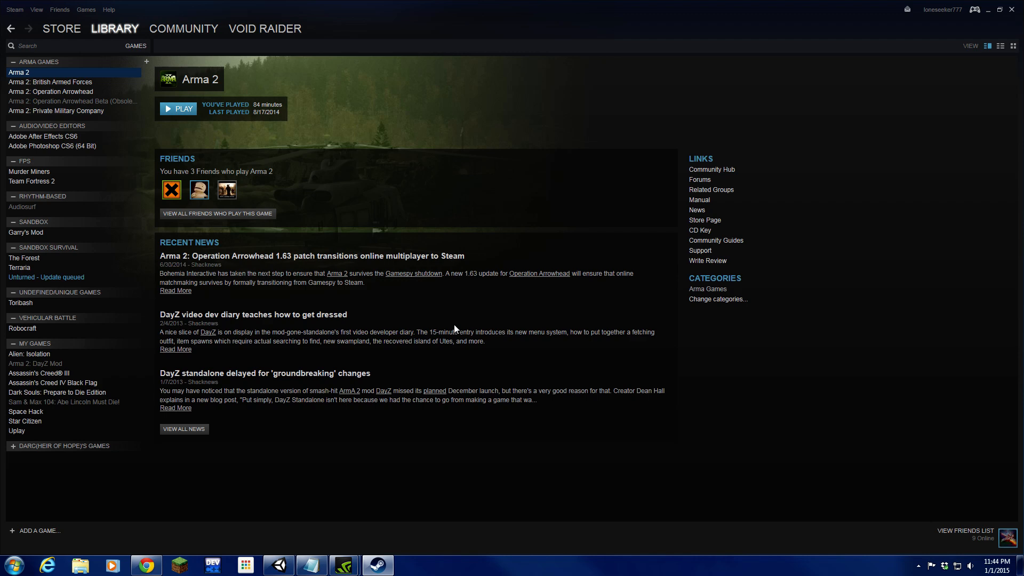
mouse_move(53, 389)
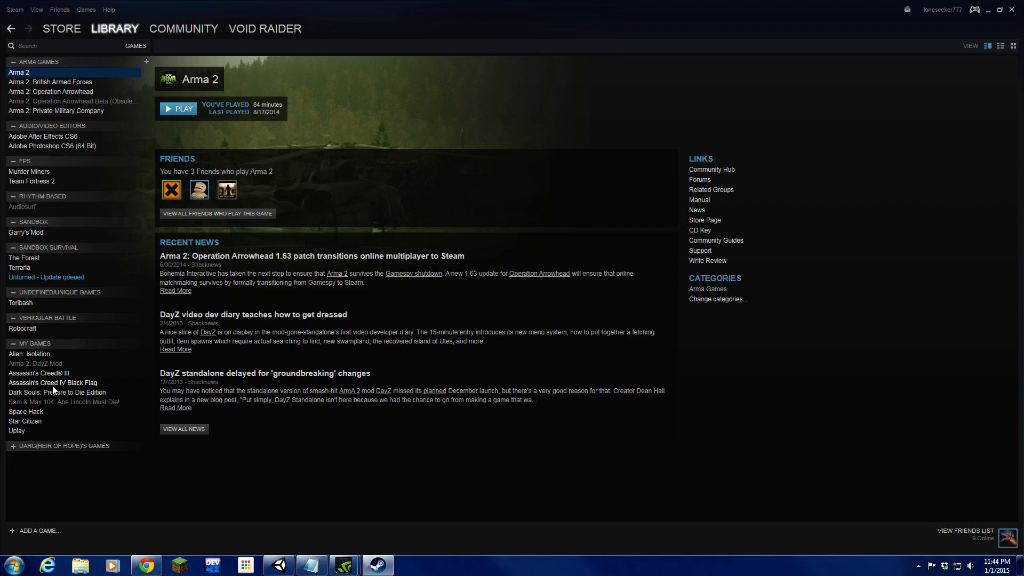
left_click(17, 431)
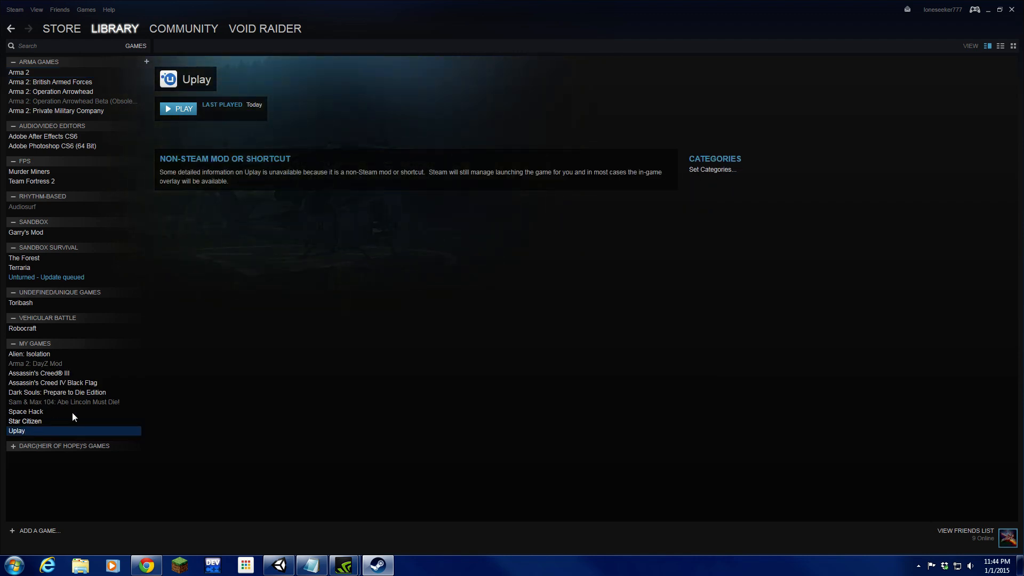
mouse_move(56, 217)
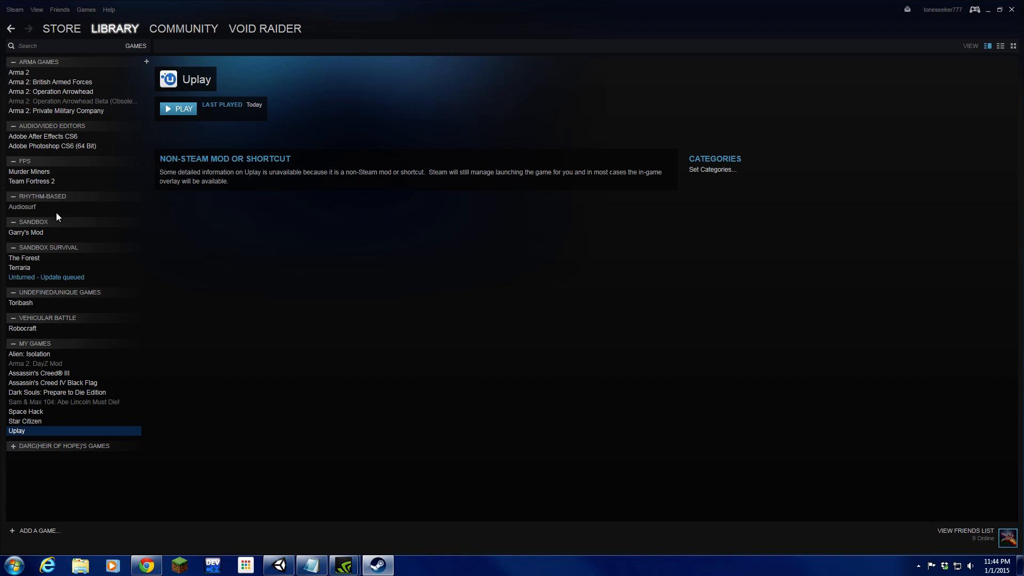
mouse_move(68, 82)
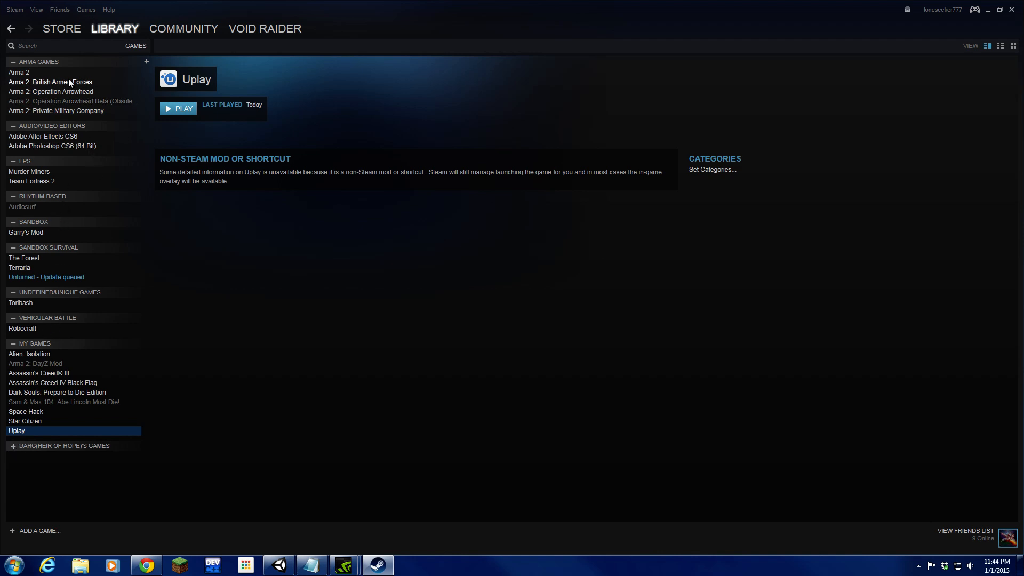
mouse_move(63, 501)
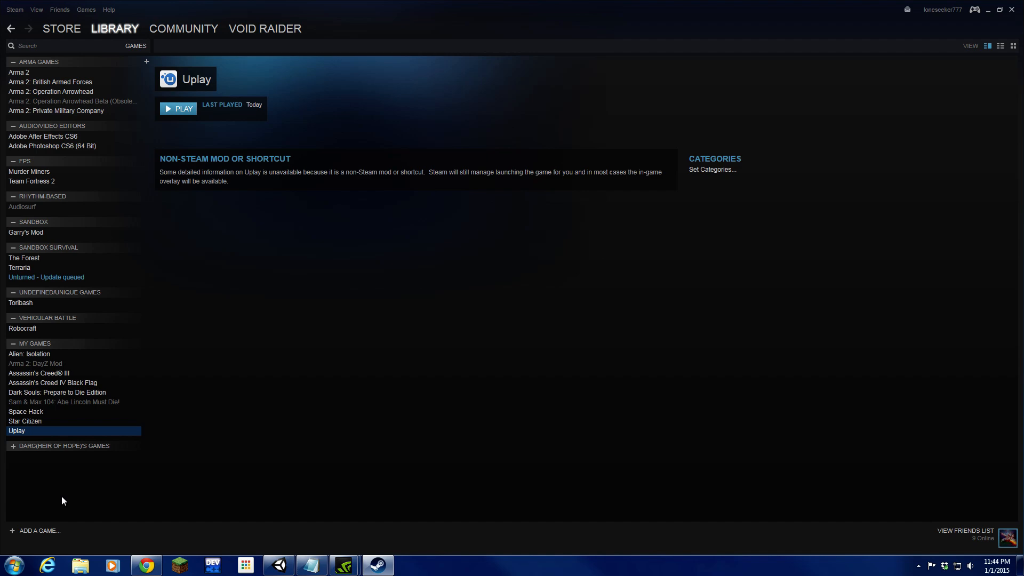
Step: Copy the Far Cry 4 desktop shortcut's launch URL uplay://launch/420/0 from its Properties
right_click(17, 430)
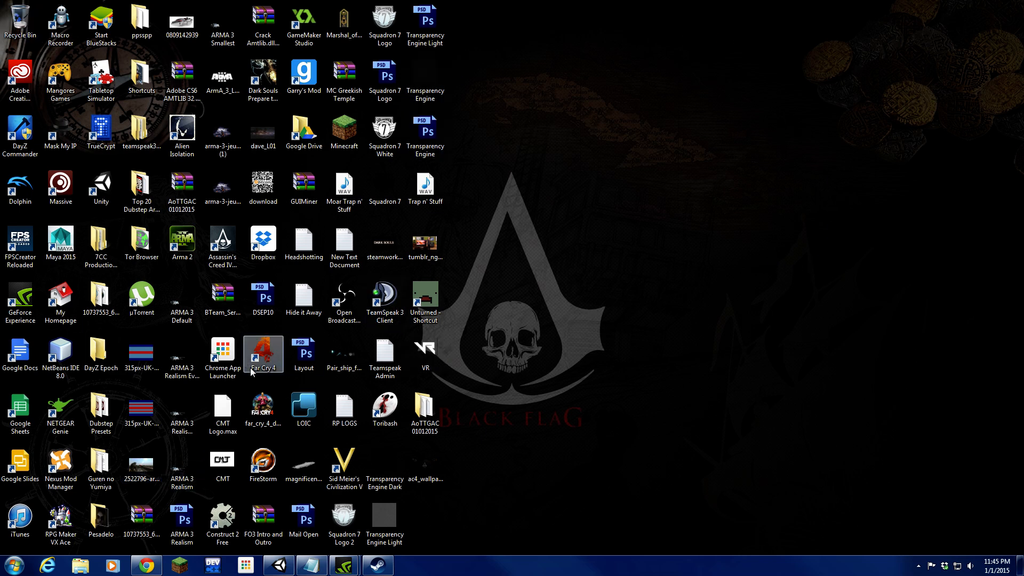
mouse_move(262, 356)
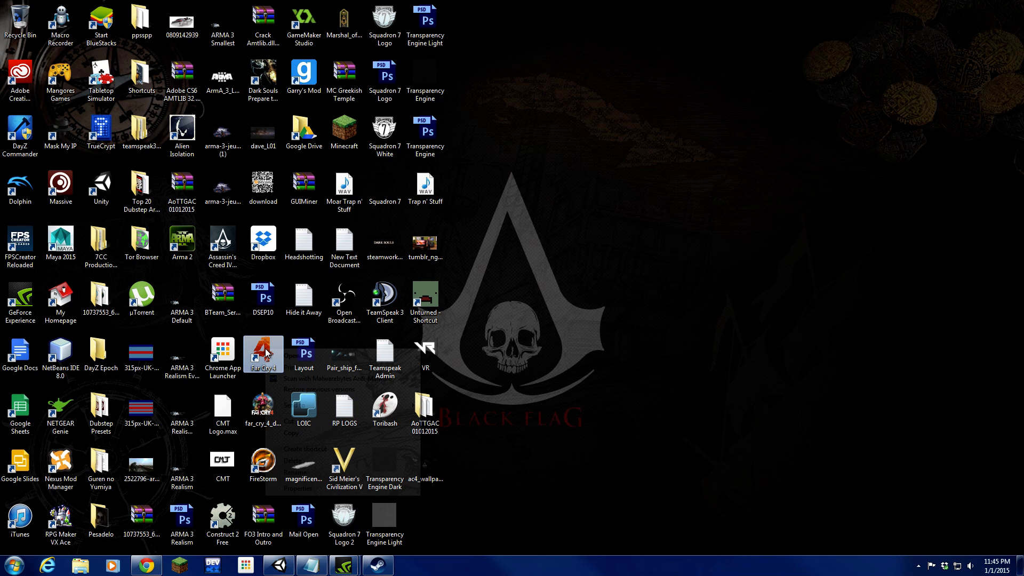
right_click(263, 353)
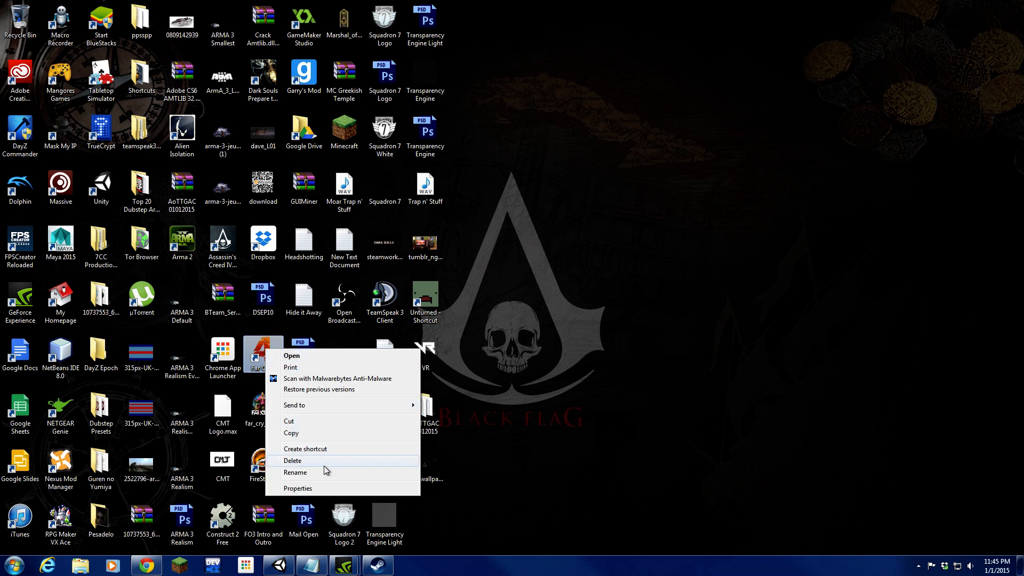
left_click(297, 488)
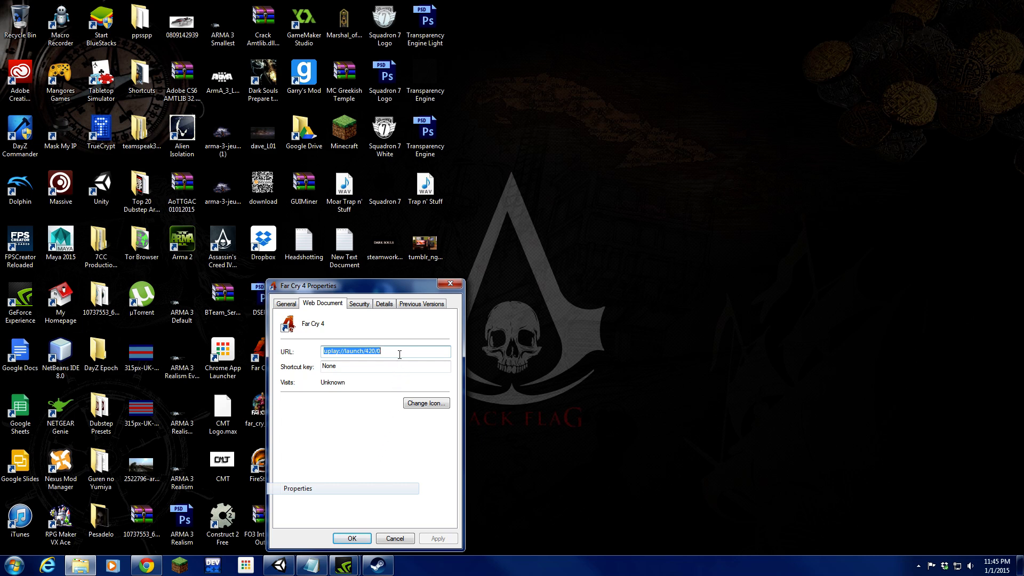
right_click(385, 351)
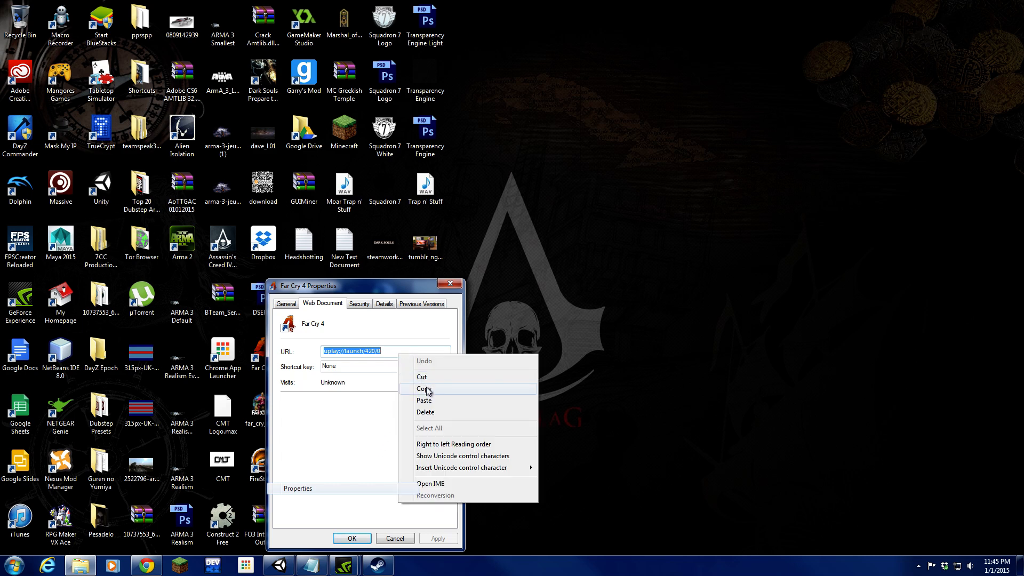
left_click(425, 388)
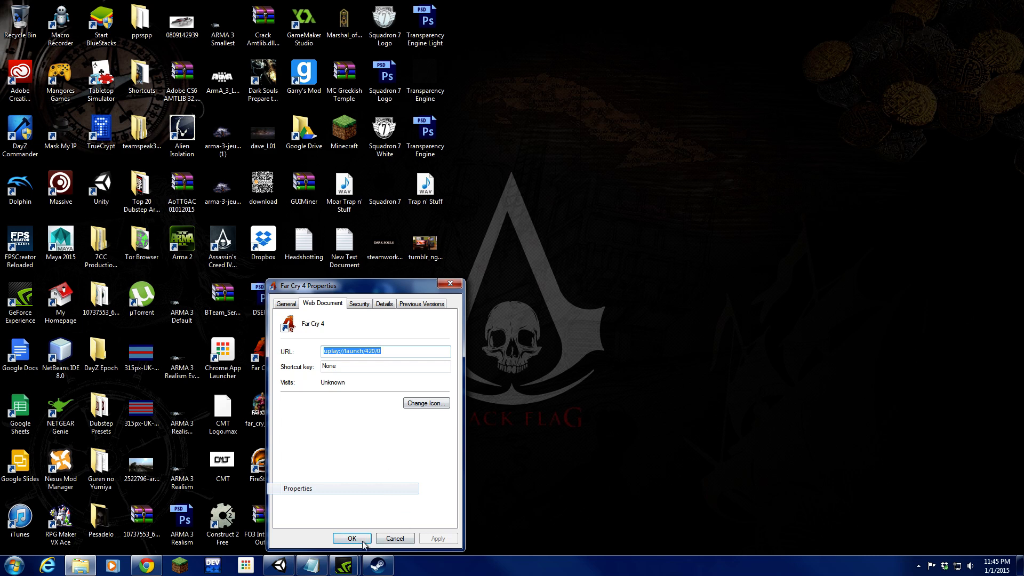
left_click(352, 538)
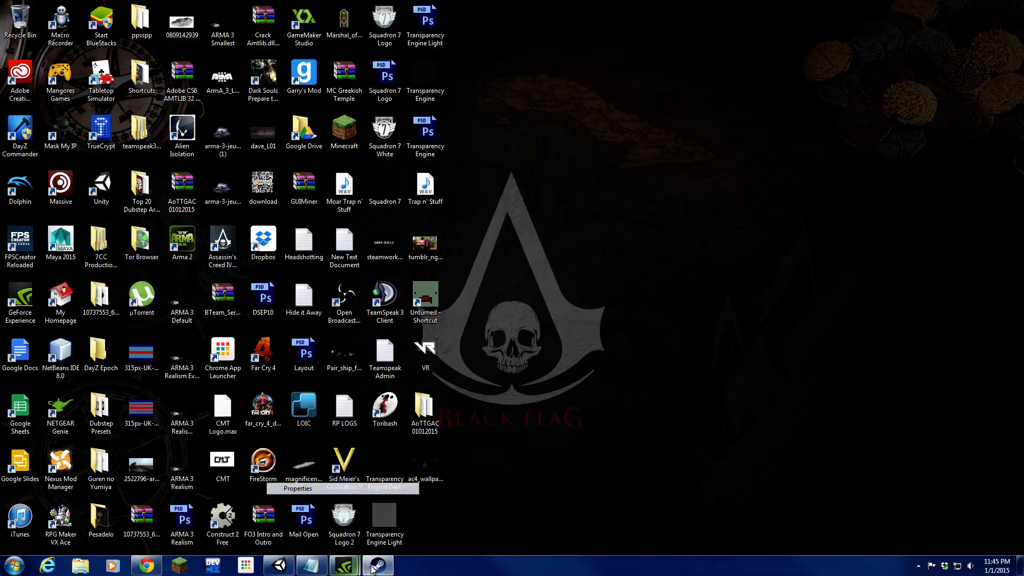
Step: Append "uplay://launch/420/0" to the Uplay shortcut's Target after Uplay.exe in Steam Properties
left_click(378, 565)
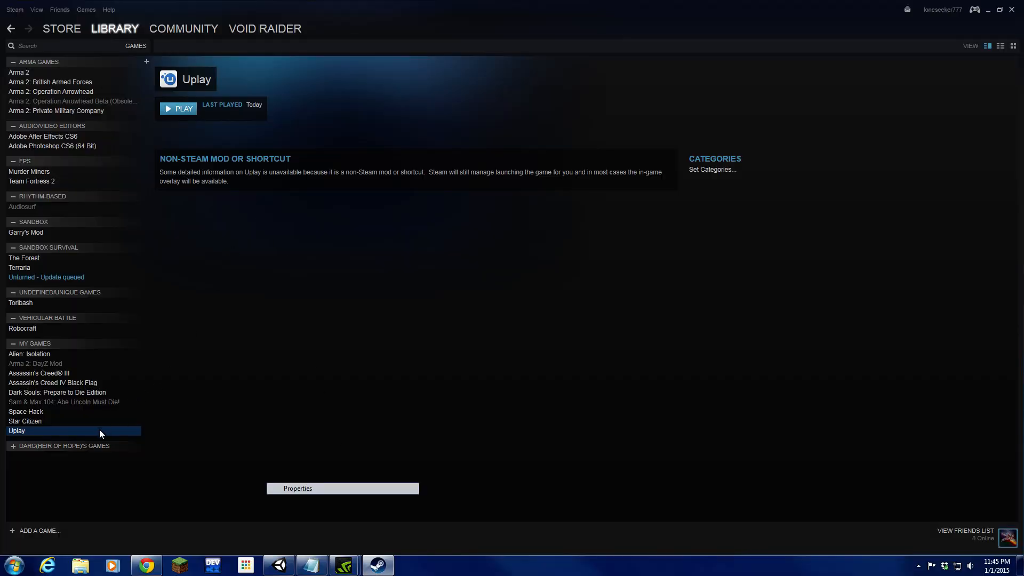
left_click(297, 488)
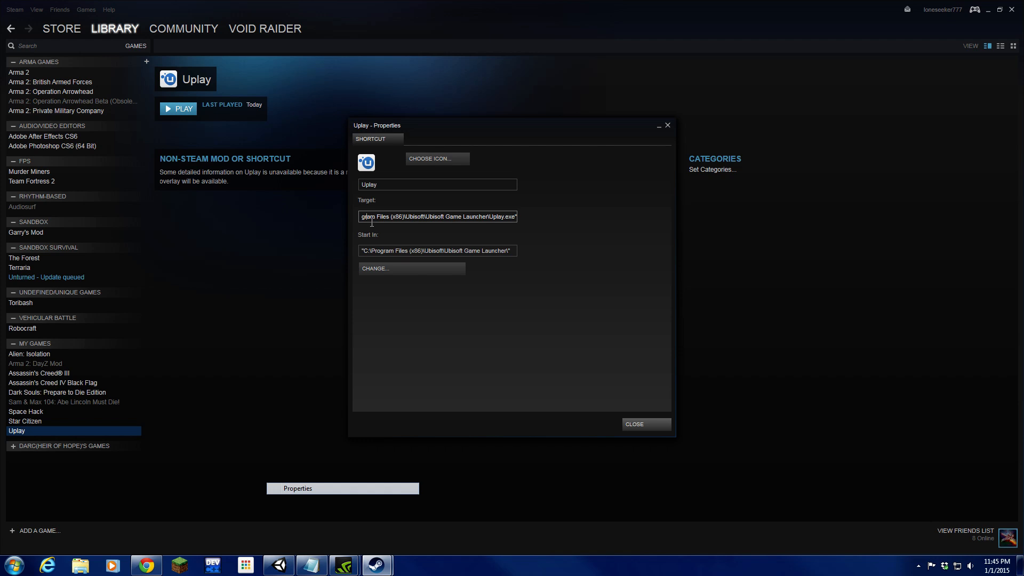
type("uplay://launch/420/0")
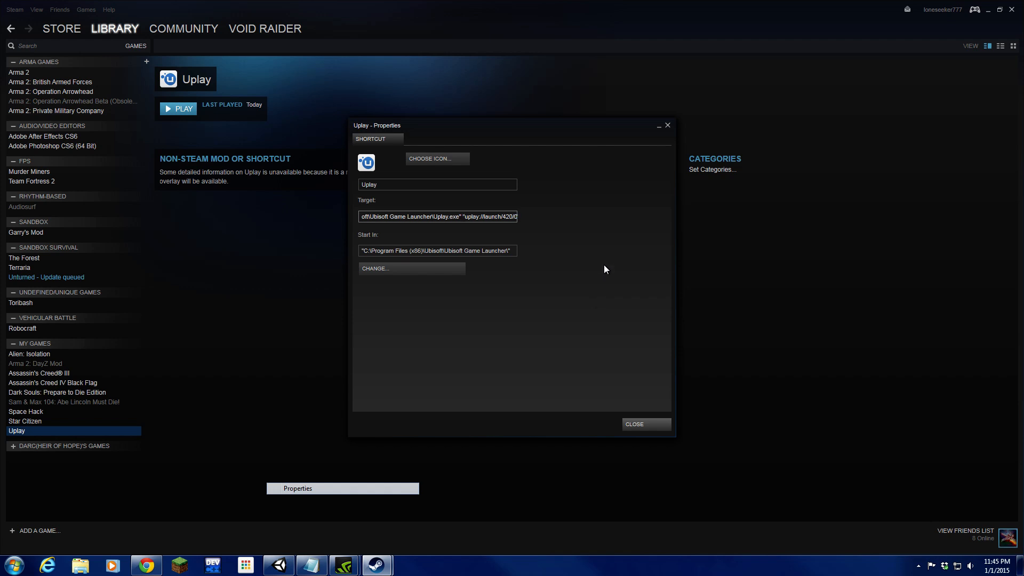
mouse_move(401, 204)
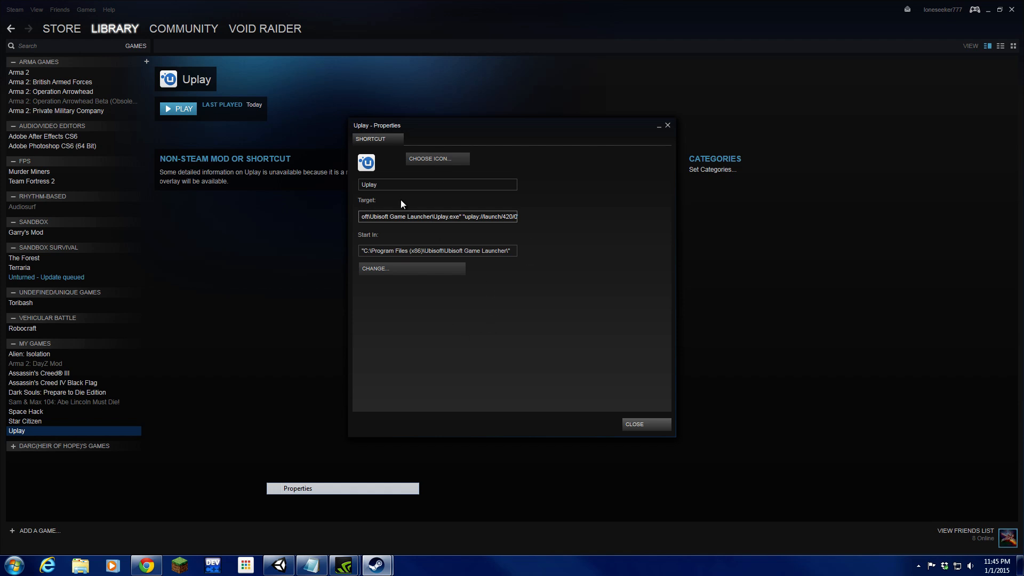
Step: Replace the shortcut name 'Uplay' with 'Far Cry 4'
triple_click(436, 184)
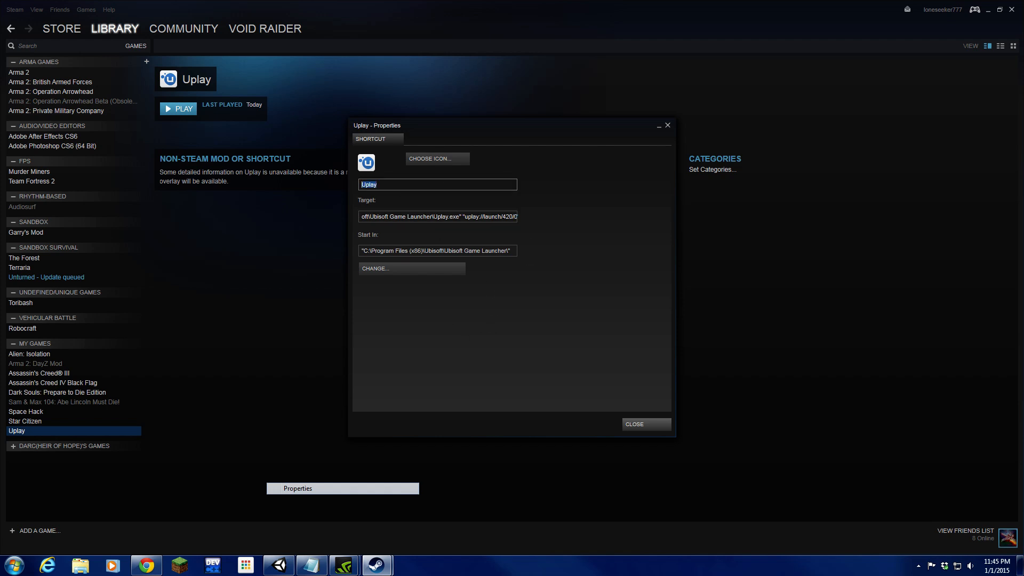
type("Far Cry 4")
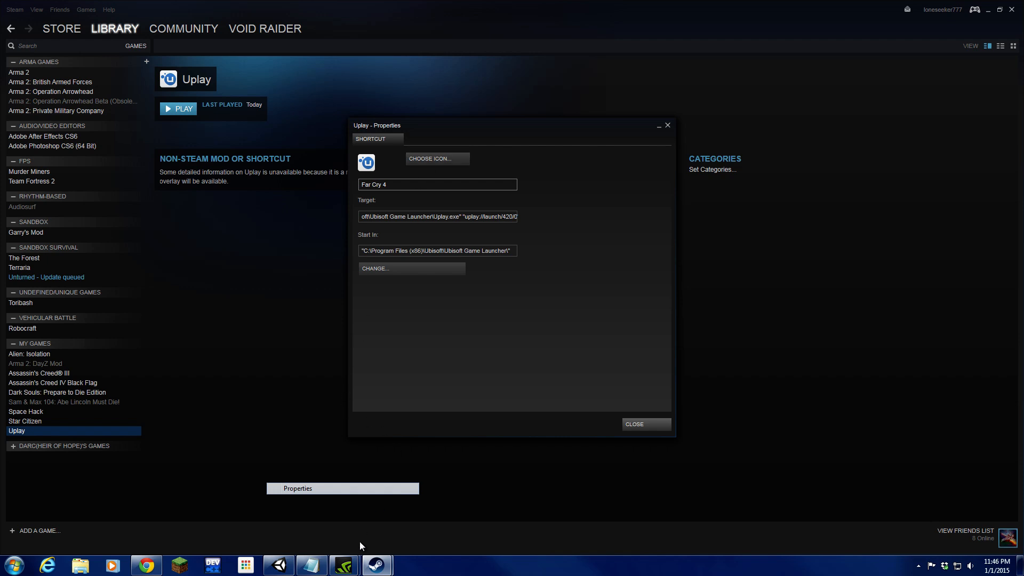
mouse_move(147, 564)
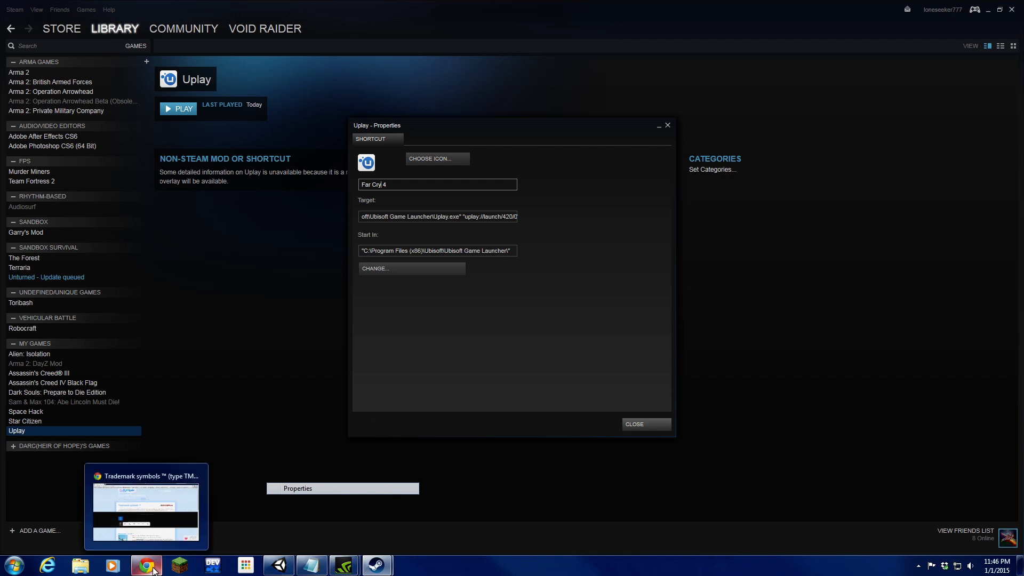
Step: Copy ® from fsymbols.com, rename the shortcut 'Far Cry® 4', and close Properties
left_click(145, 506)
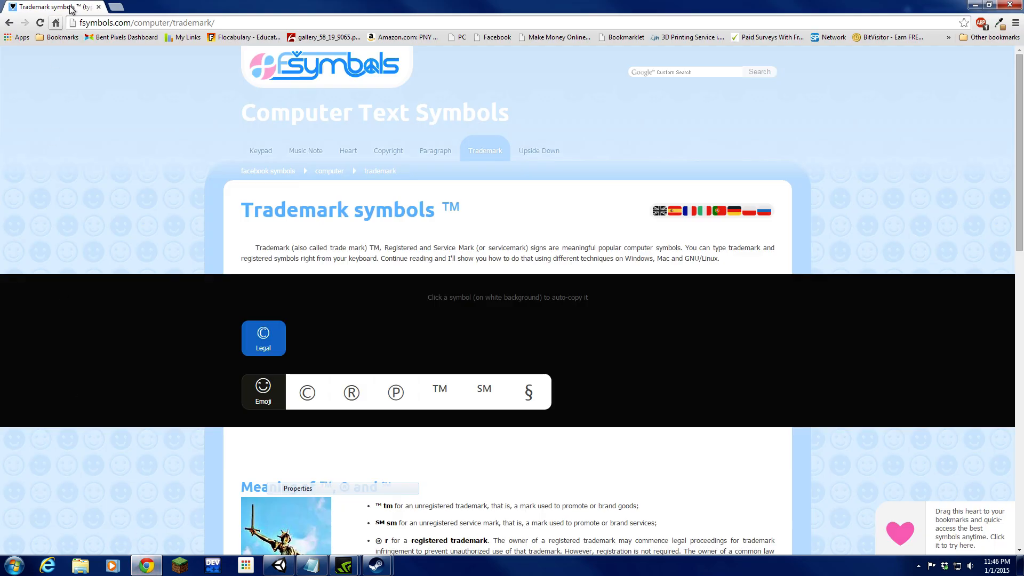
mouse_move(62, 7)
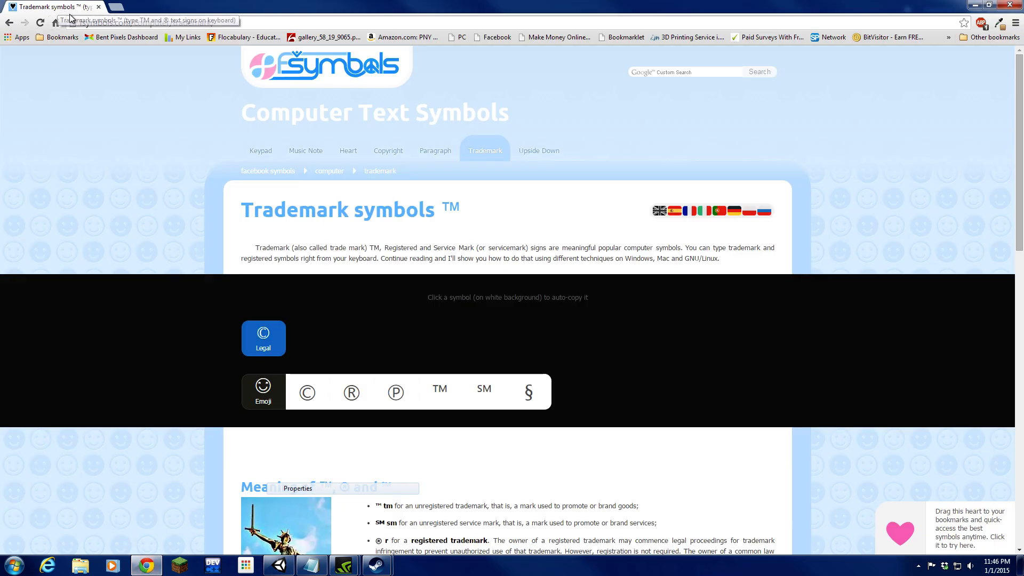
left_click(130, 22)
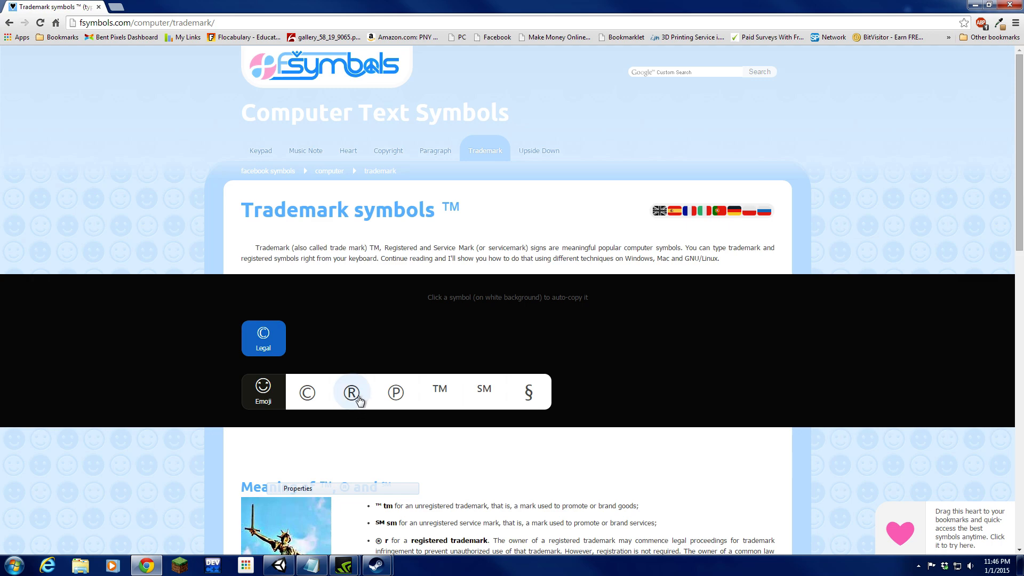
mouse_move(376, 318)
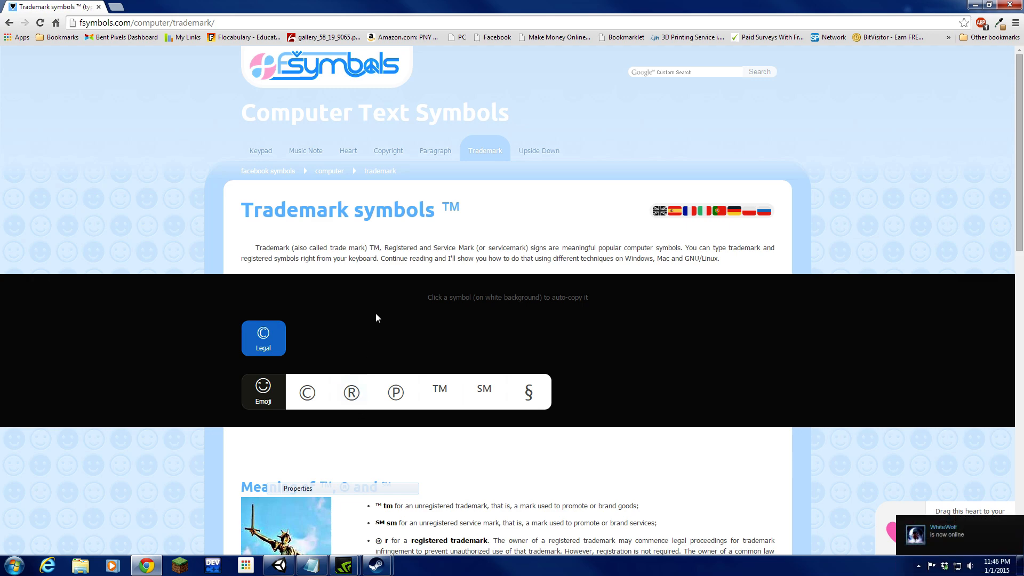
scroll("down", 3)
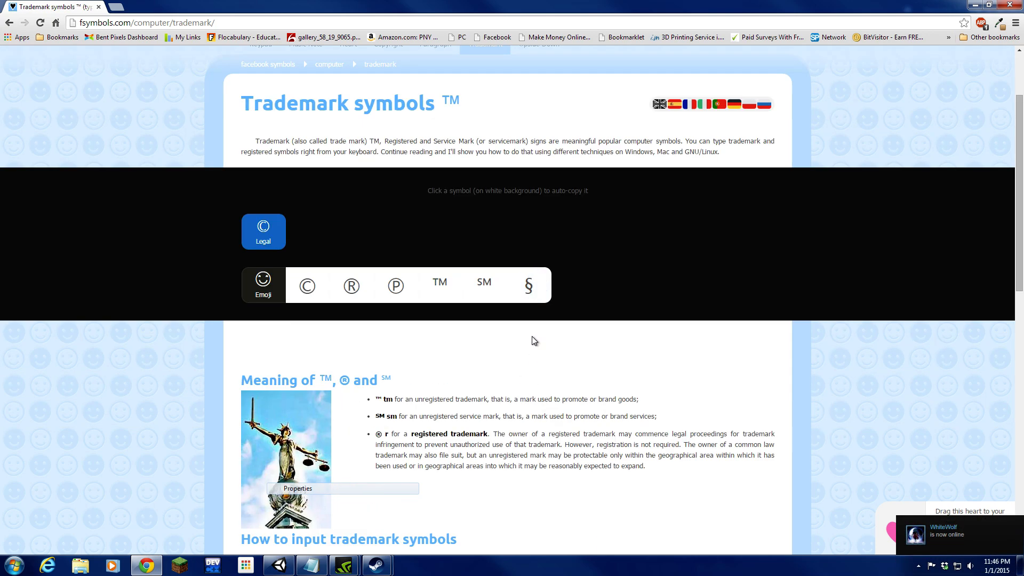
mouse_move(483, 286)
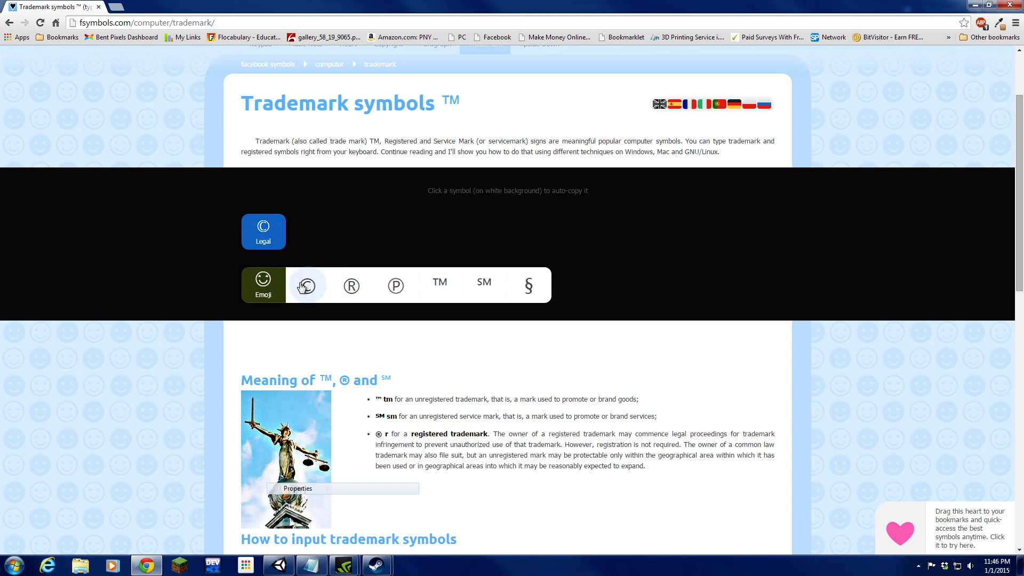
mouse_move(395, 285)
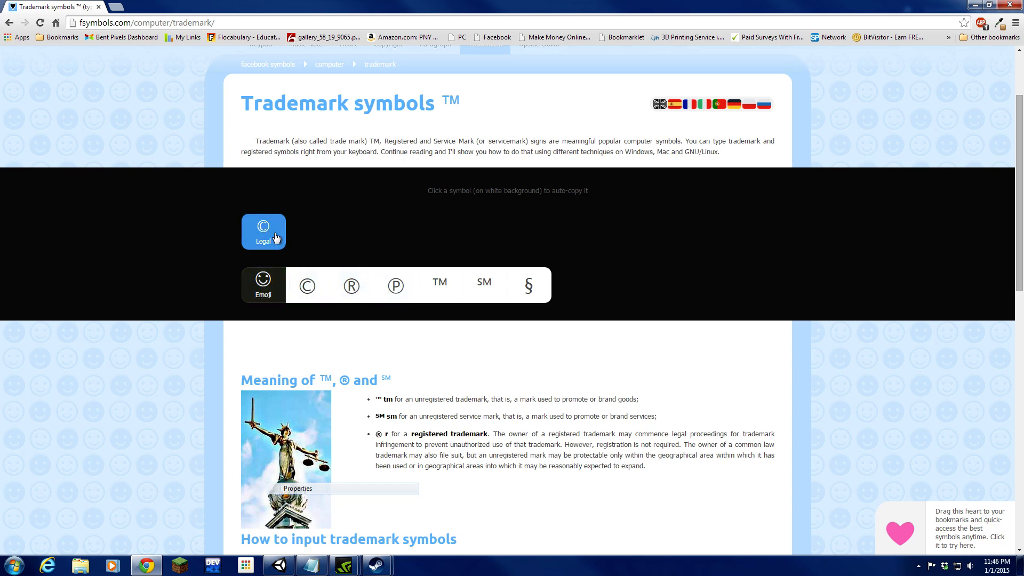
mouse_move(351, 285)
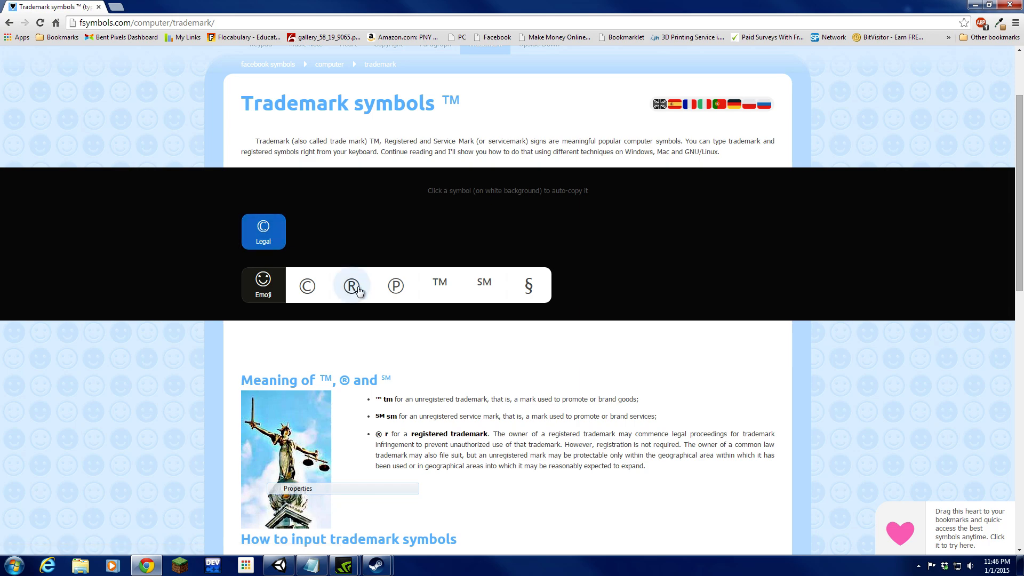
left_click(352, 286)
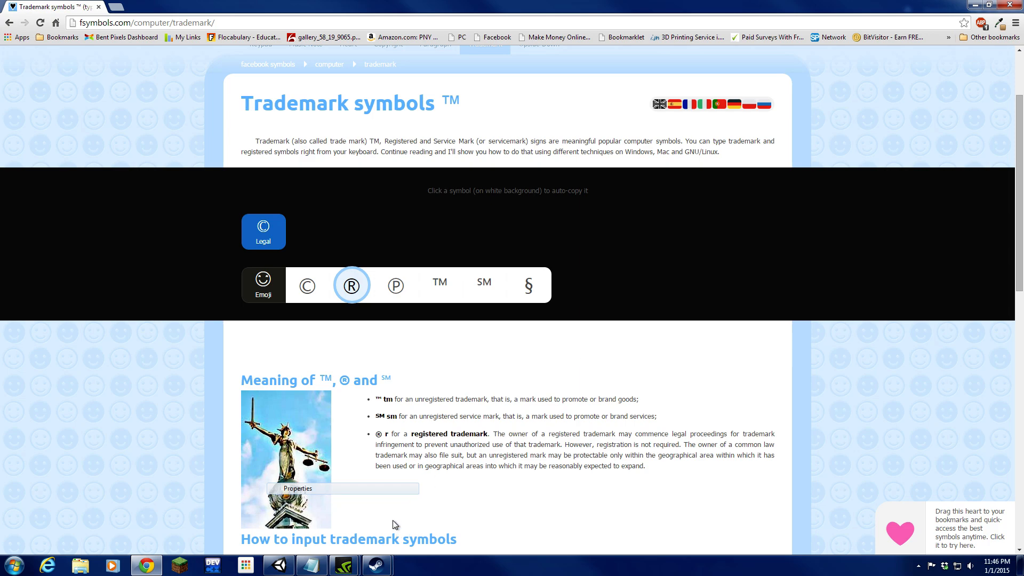
mouse_move(369, 492)
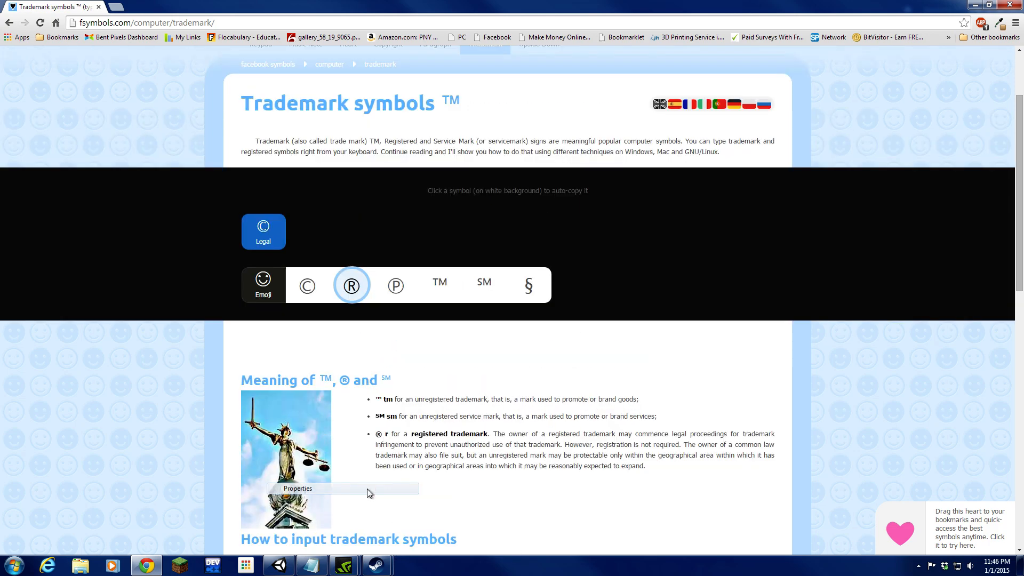
mouse_move(344, 565)
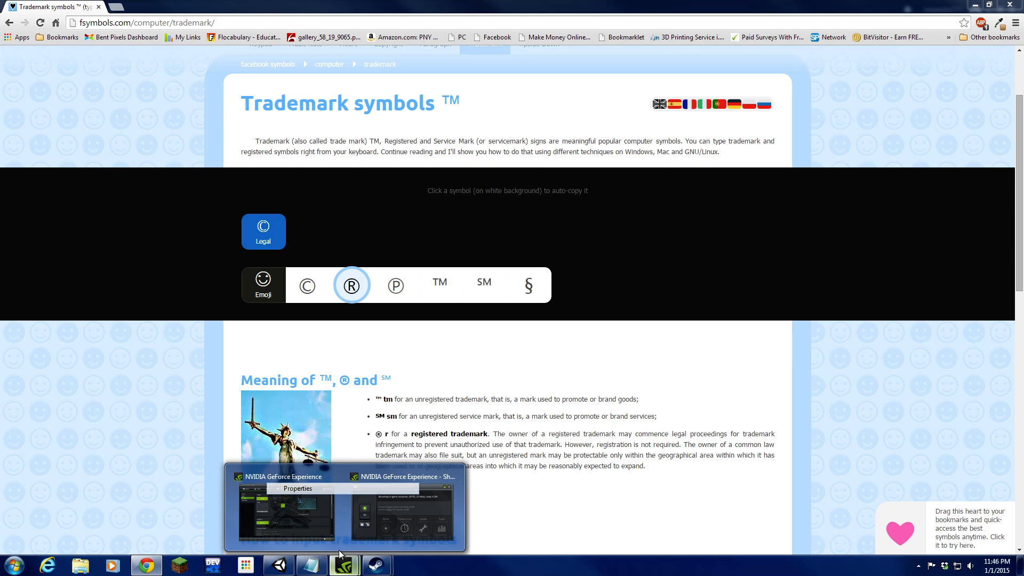
left_click(285, 510)
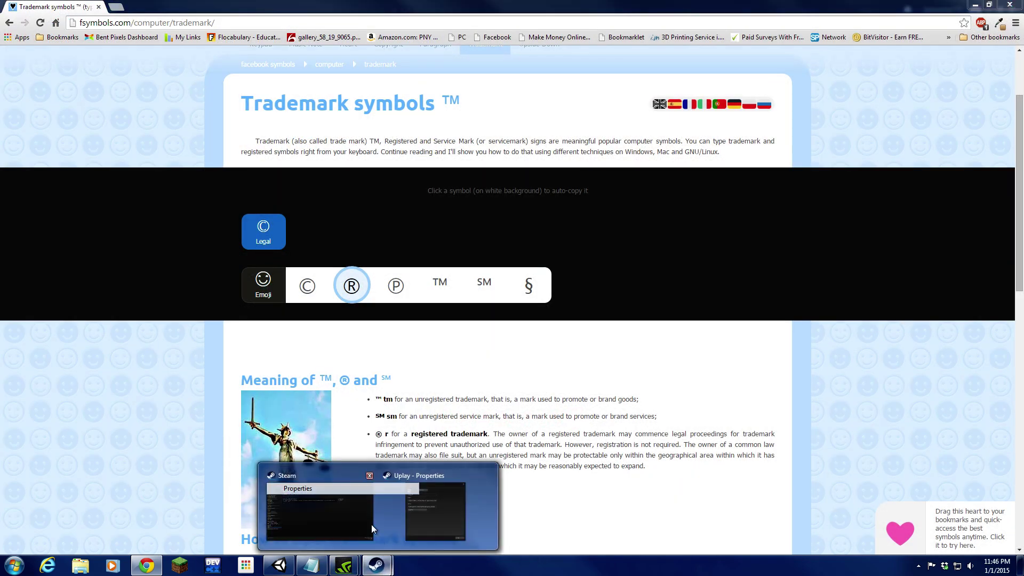
left_click(434, 506)
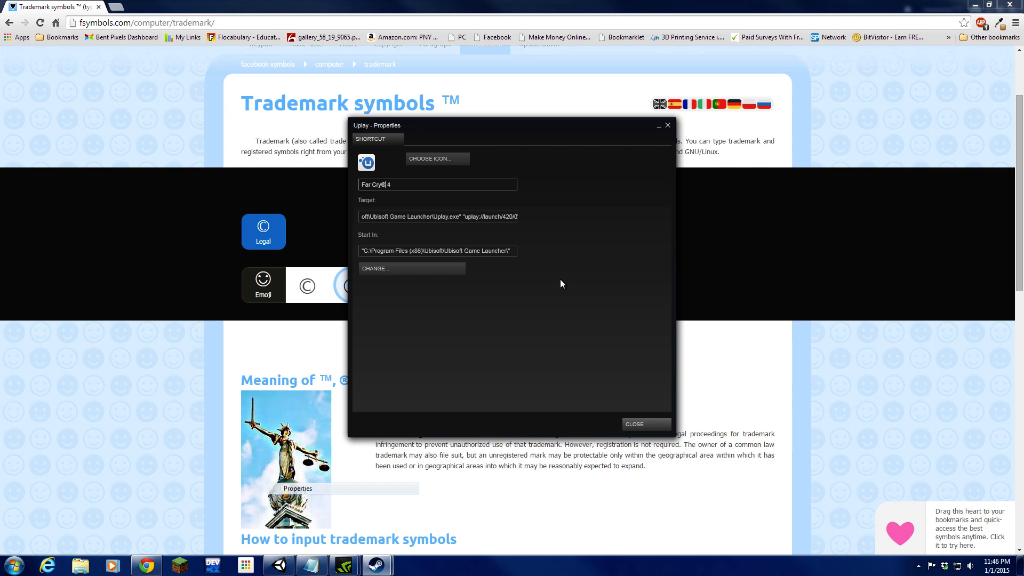
mouse_move(628, 424)
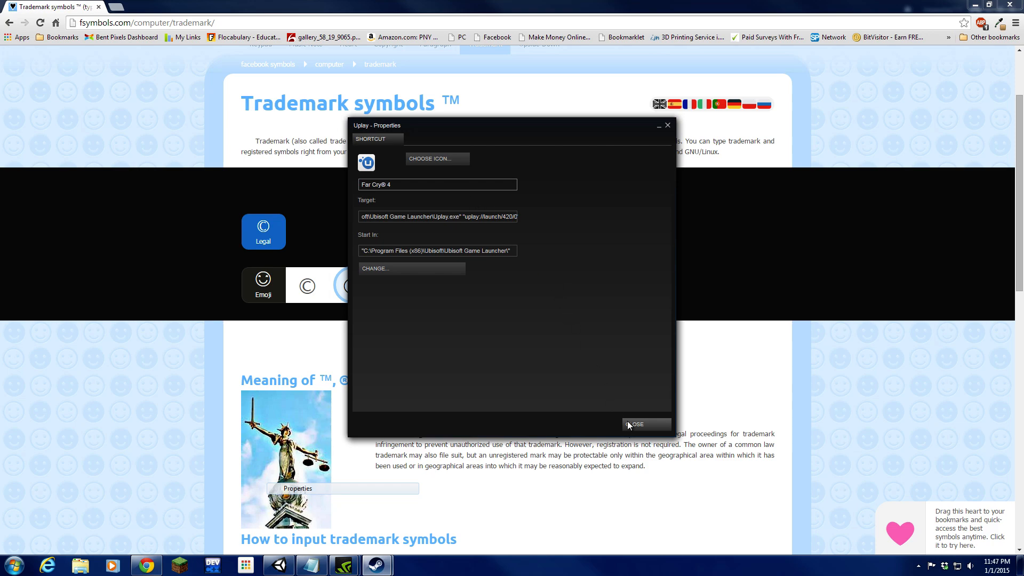
left_click(645, 424)
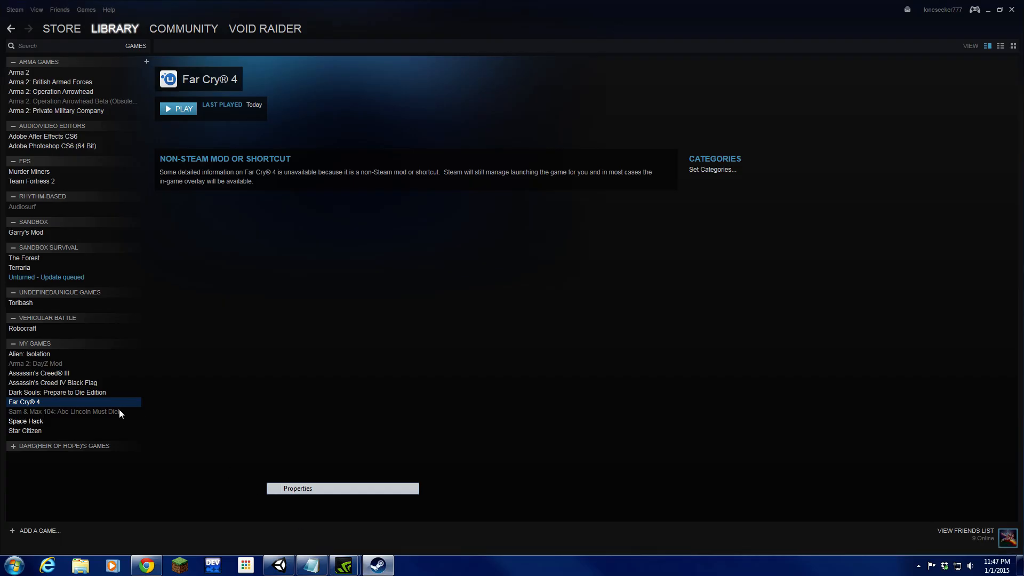
Step: Reopen the Far Cry® 4 shortcut's Properties and start choosing a custom icon
right_click(24, 402)
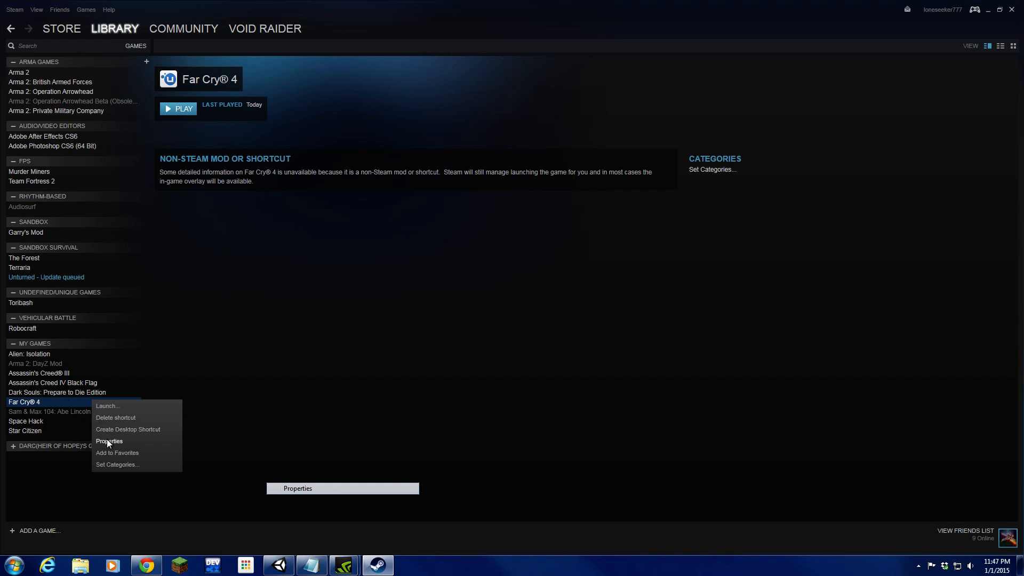
left_click(109, 441)
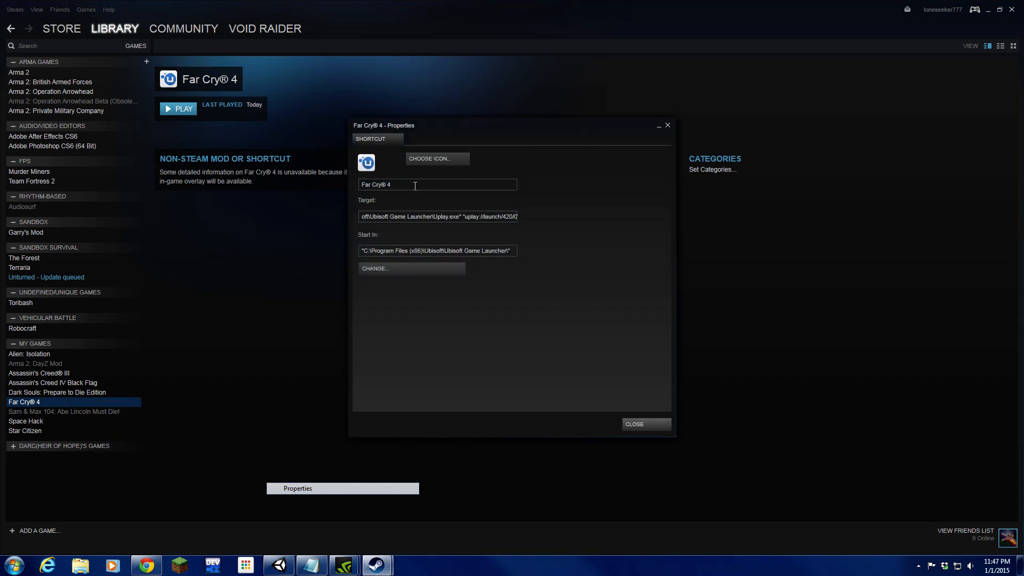
mouse_move(434, 159)
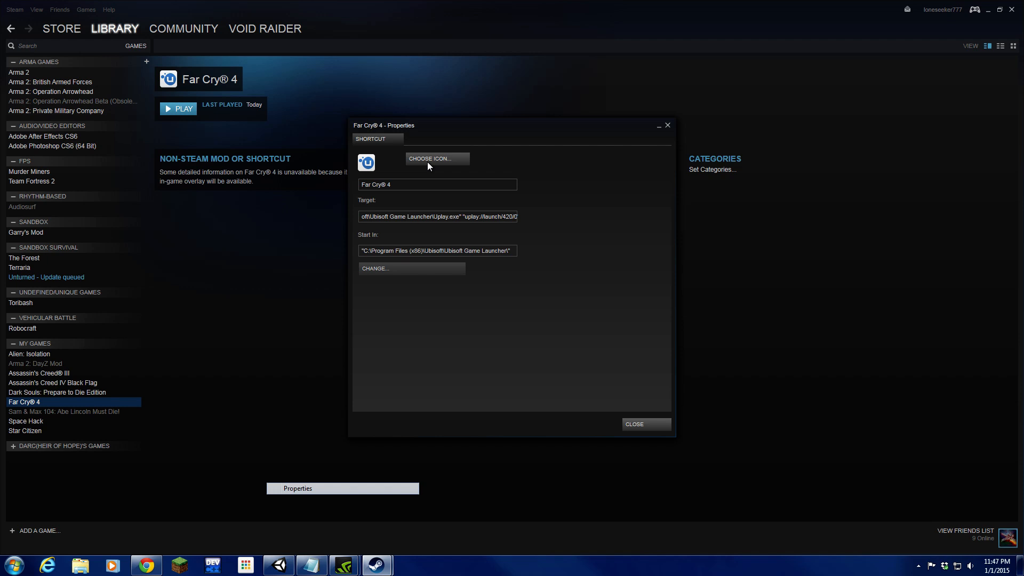
mouse_move(600, 119)
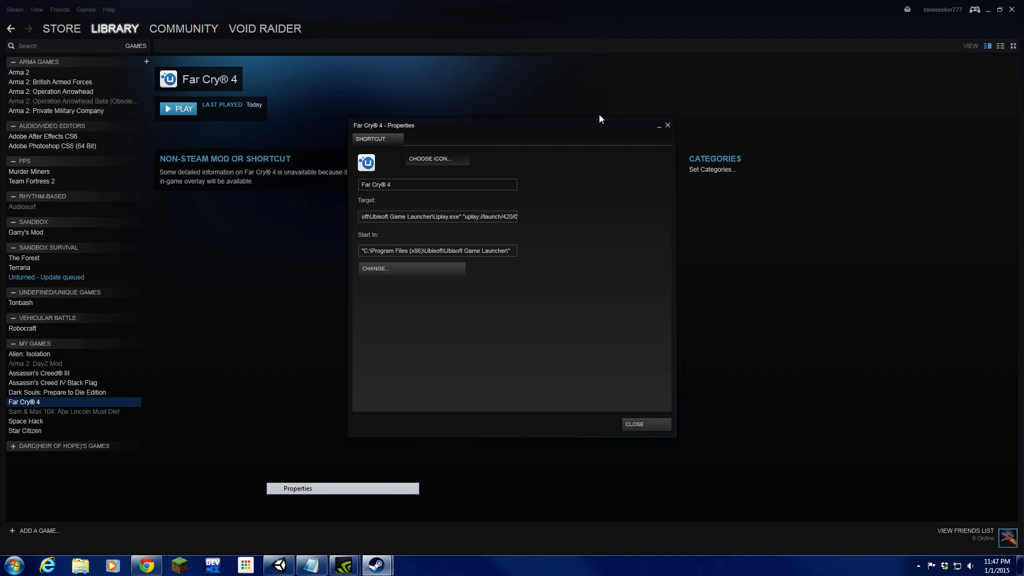
left_click(429, 159)
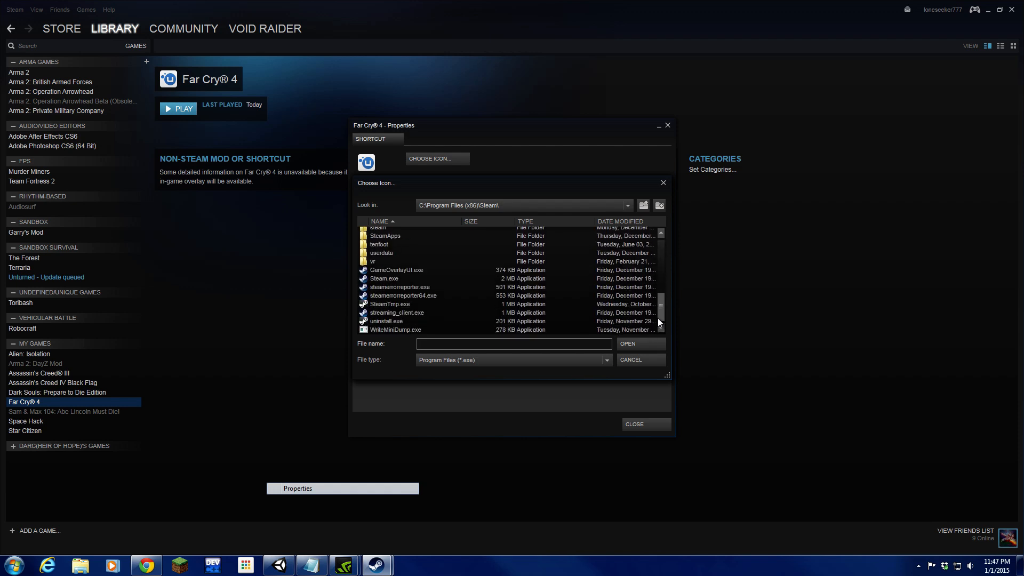
Step: Filter to image files, browse to the Desktop, and set far_cry_4_dock_icon PNG as the icon
scroll("up", 3)
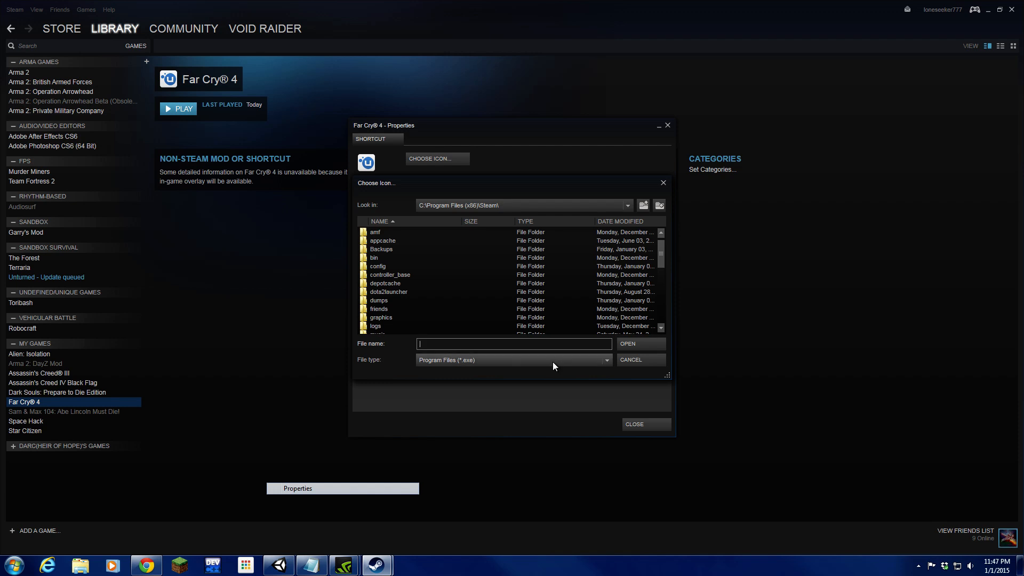
left_click(604, 360)
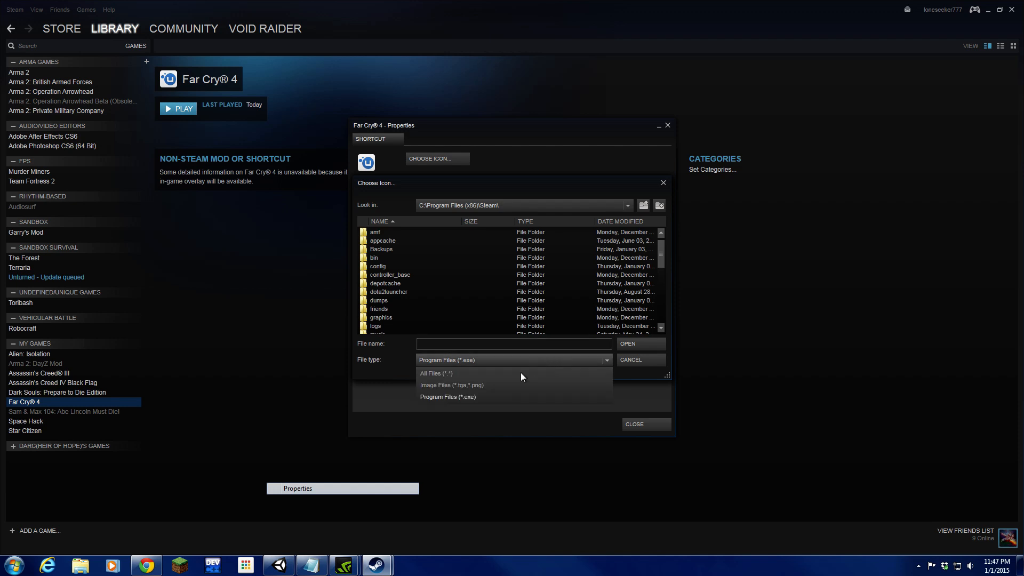
left_click(451, 384)
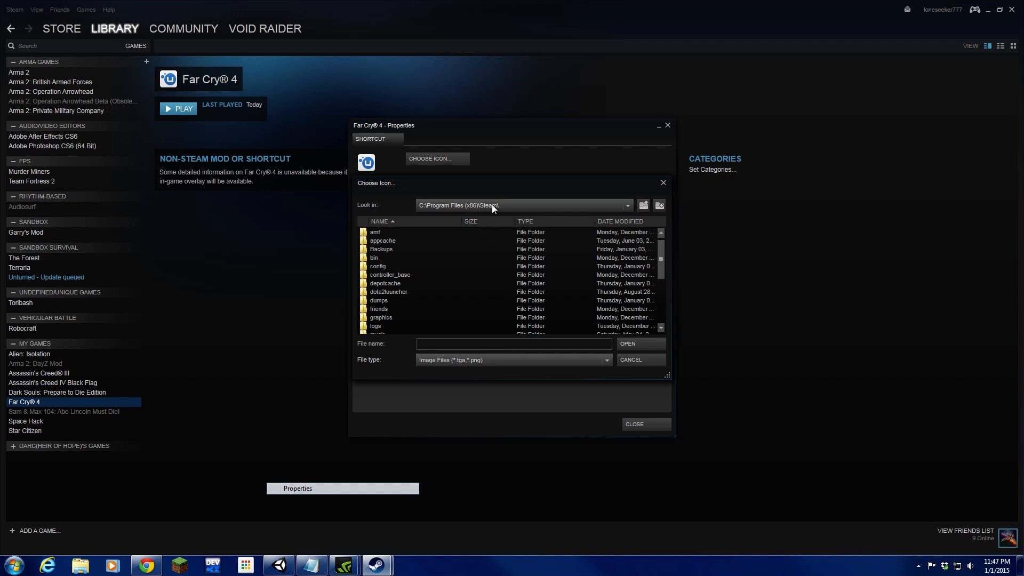
left_click(642, 204)
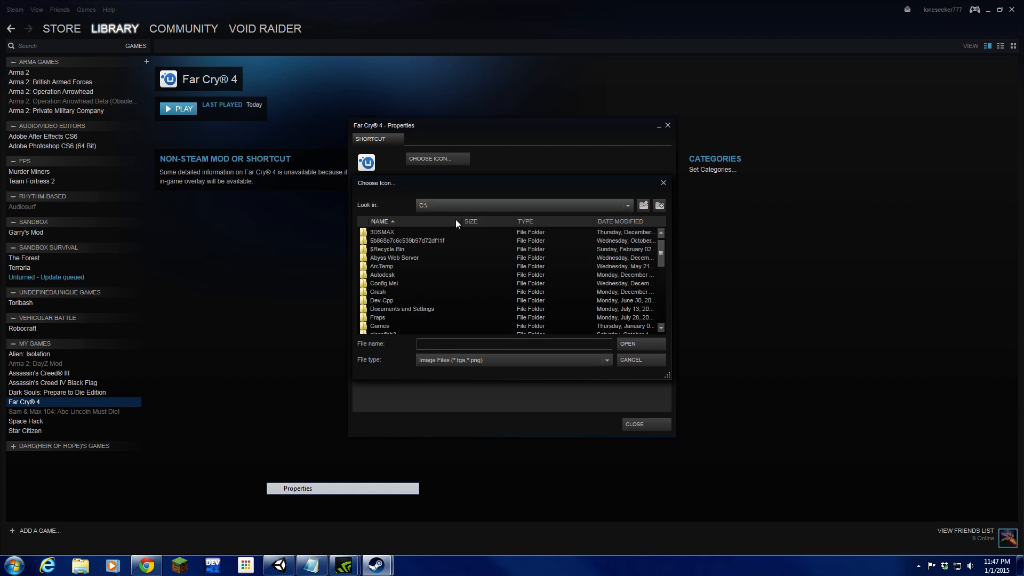
scroll("down", 3)
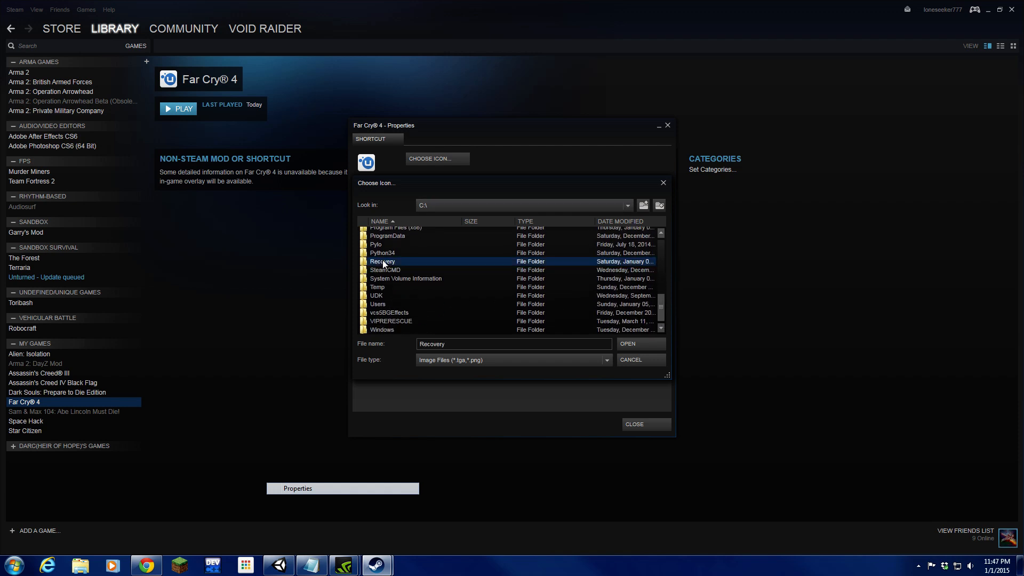
mouse_move(387, 294)
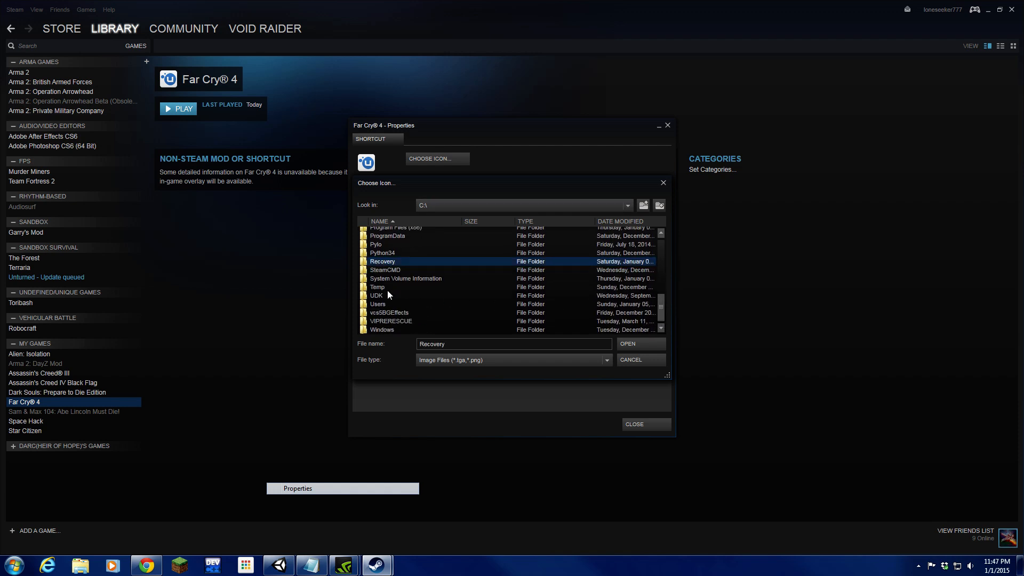
double_click(378, 303)
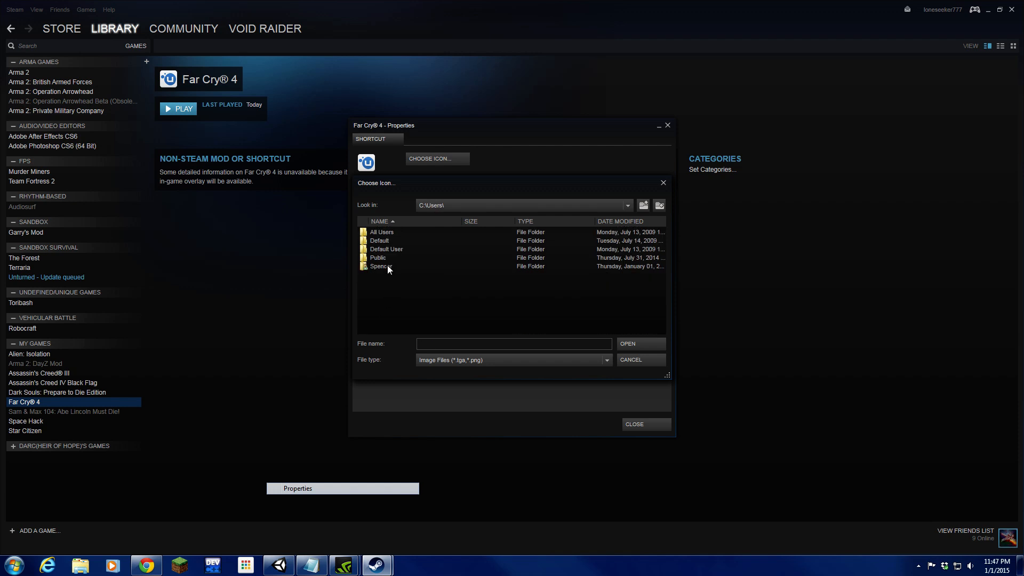
double_click(378, 267)
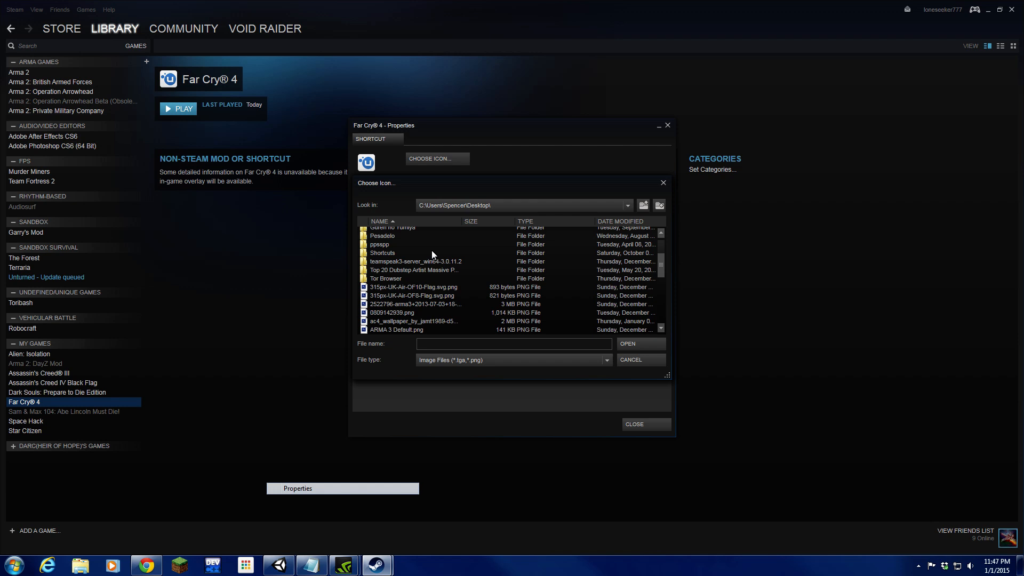
scroll("down", 3)
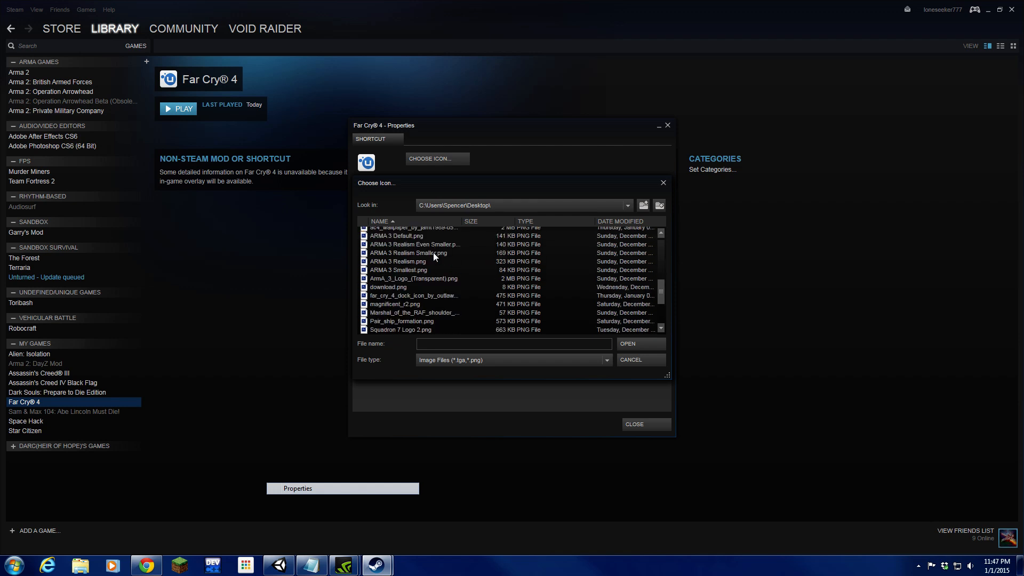
left_click(413, 294)
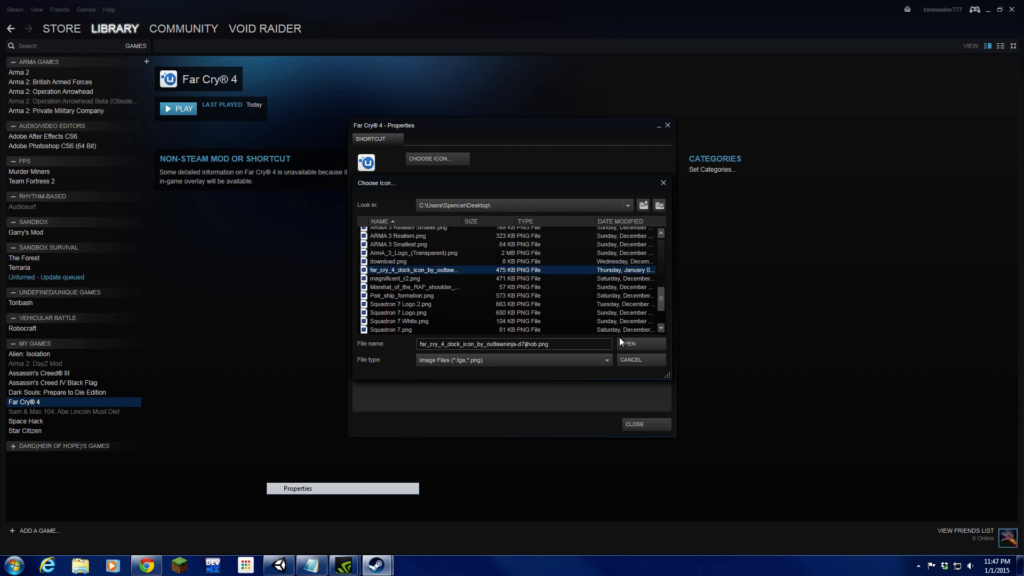
mouse_move(623, 370)
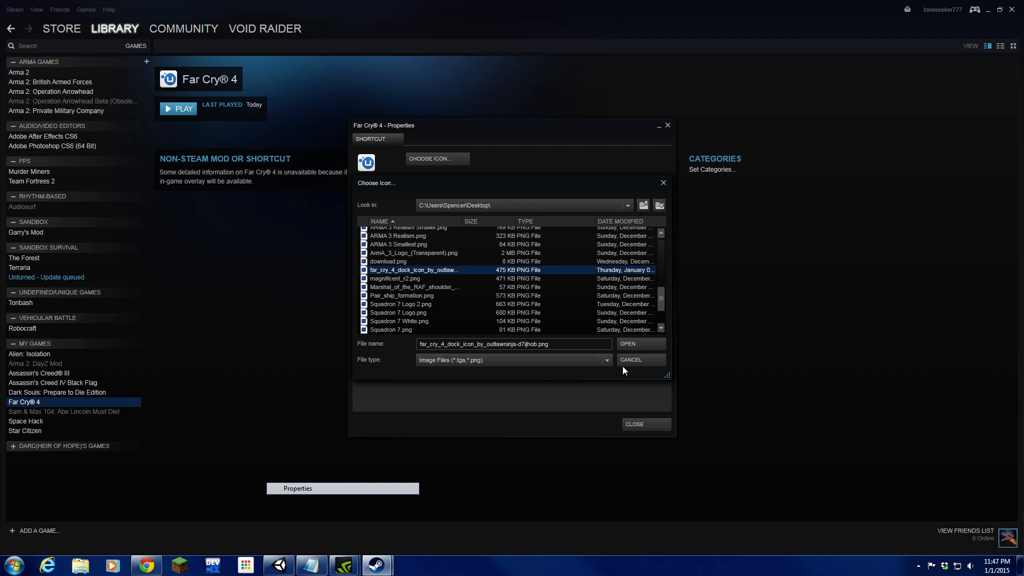
mouse_move(640, 343)
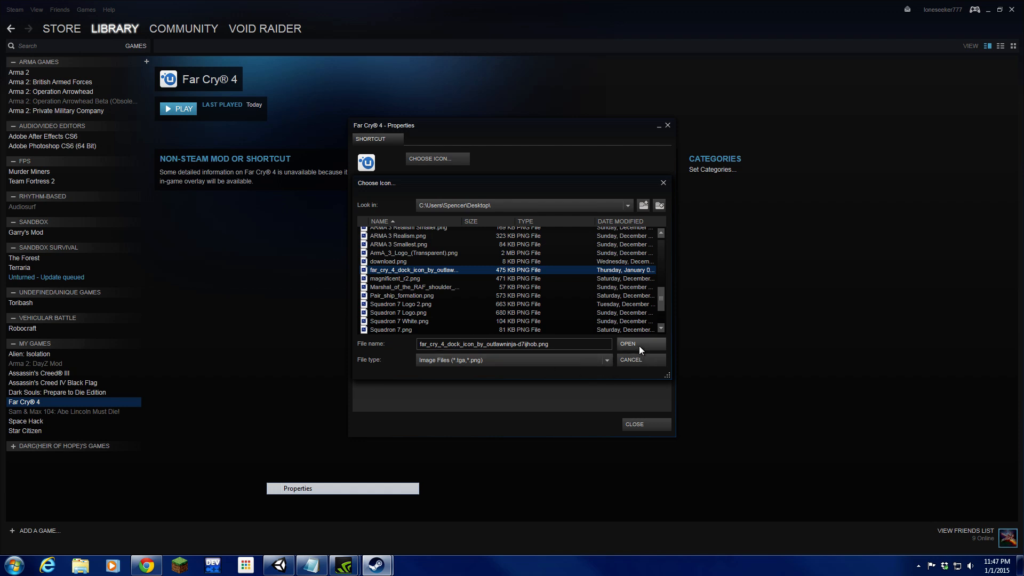
left_click(627, 344)
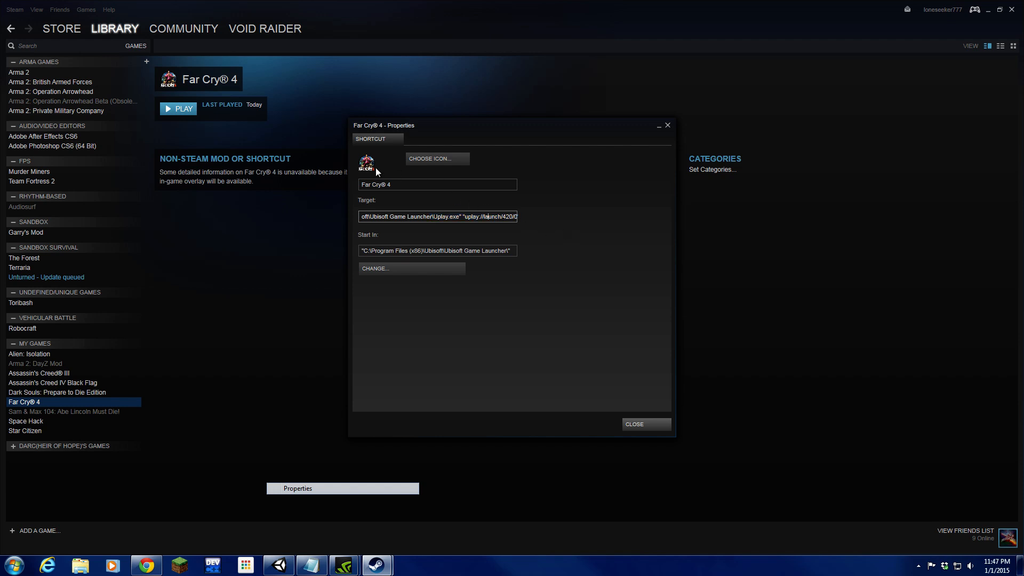
mouse_move(380, 164)
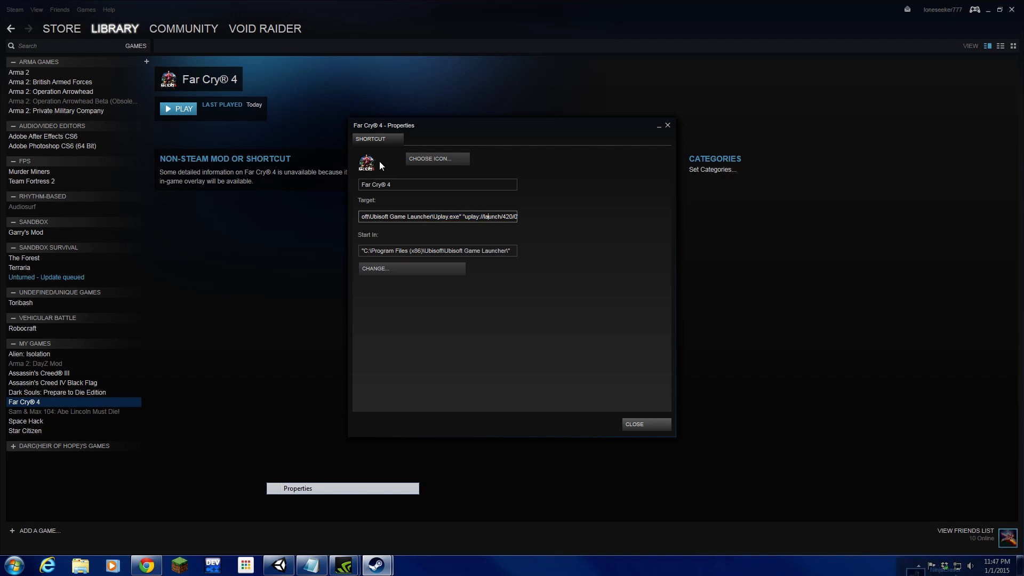
mouse_move(564, 360)
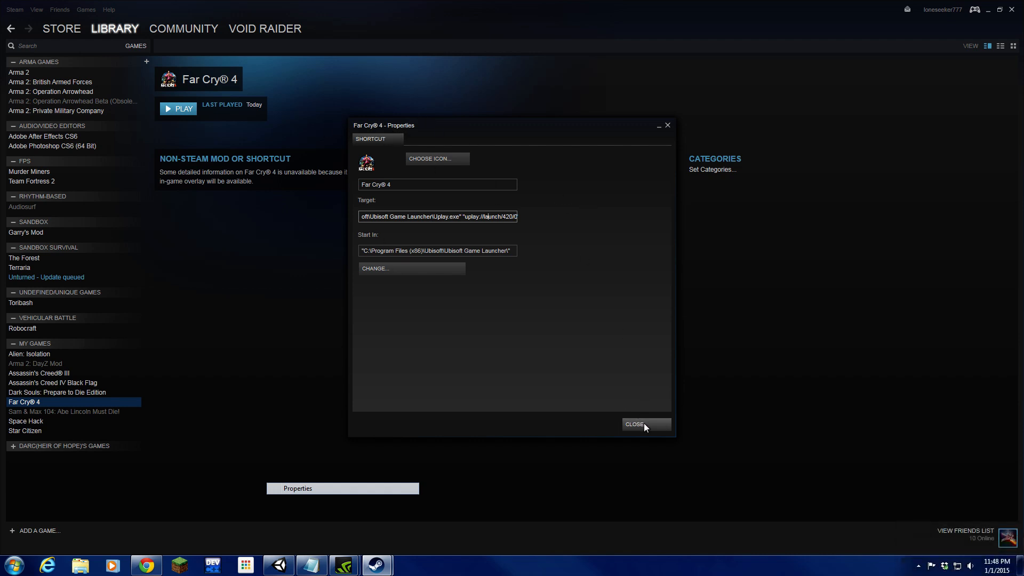
Step: Close the Far Cry® 4 Properties once the new custom icon shows
left_click(644, 425)
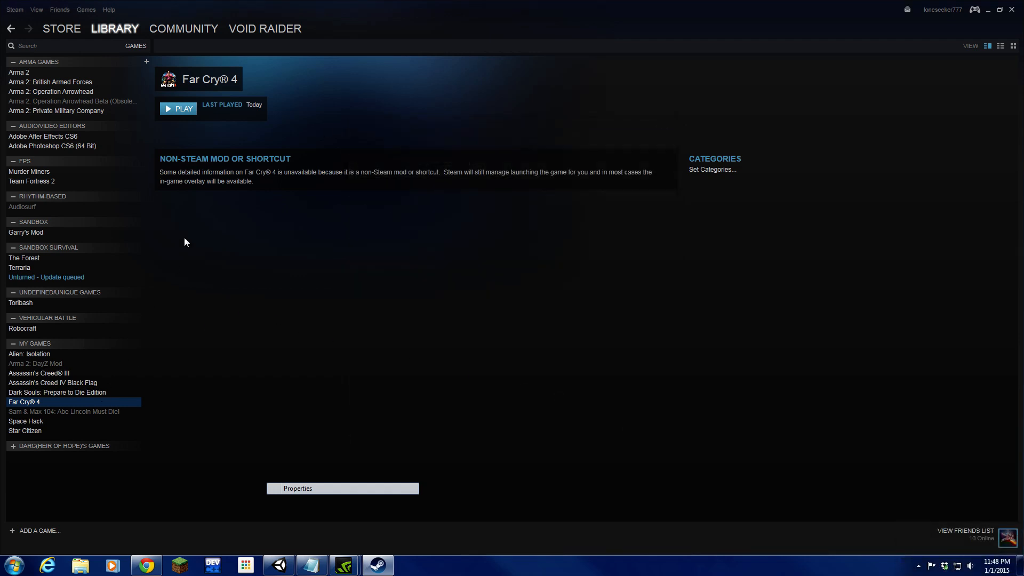
mouse_move(255, 81)
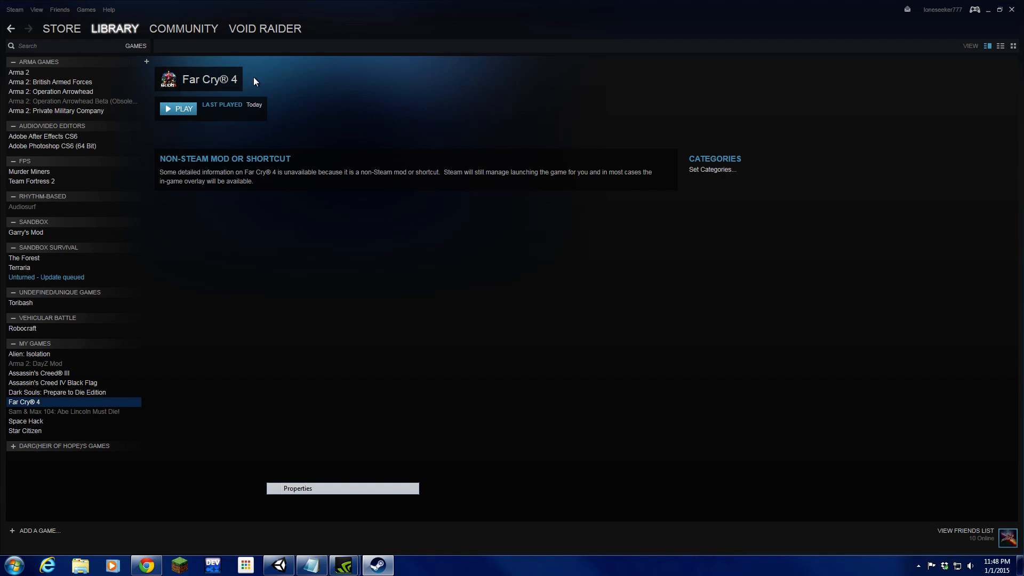
mouse_move(500, 5)
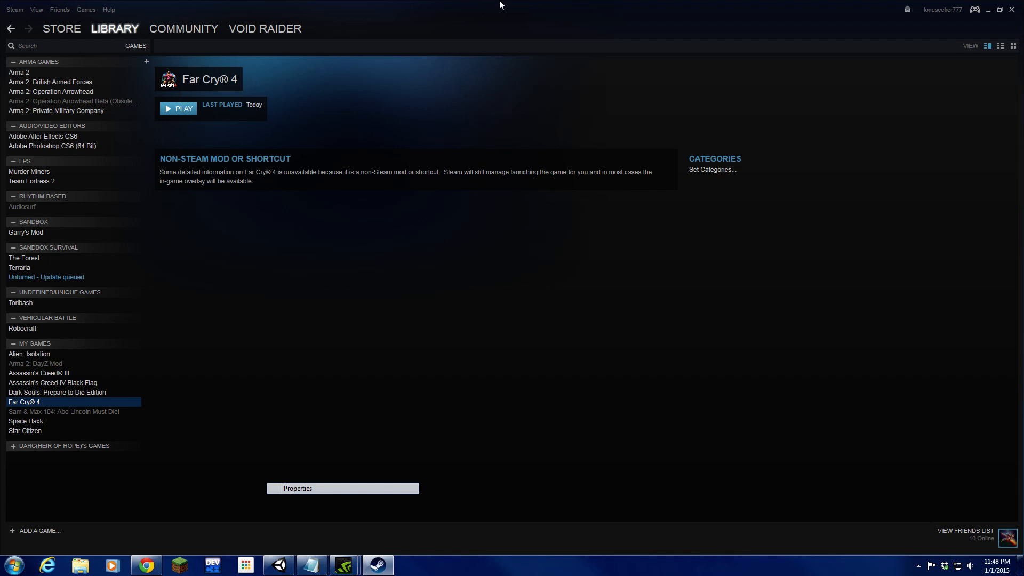
mouse_move(212, 102)
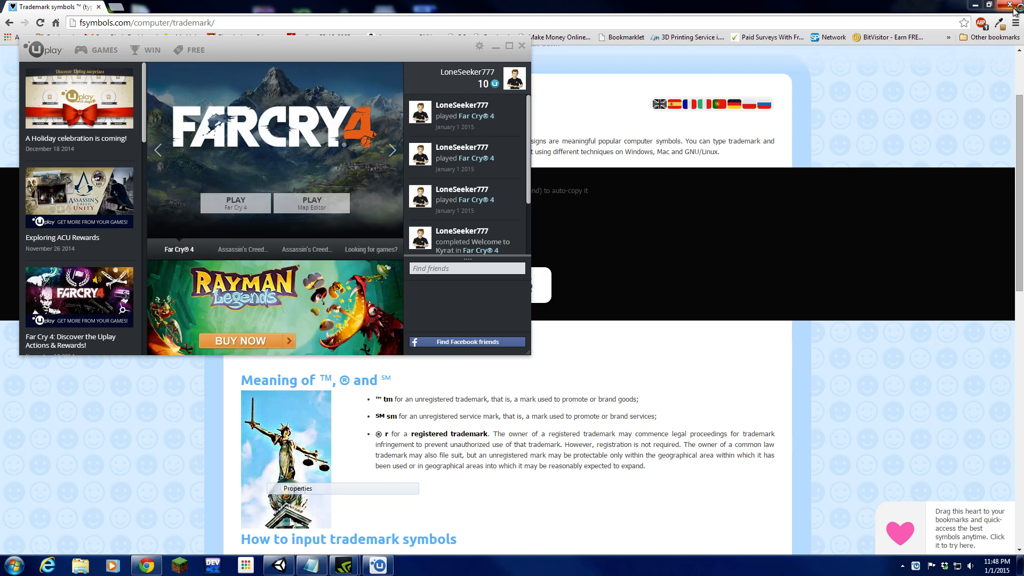
Step: Minimize the web browser, then minimize the Uplay window while Far Cry 4 loads
left_click(1018, 5)
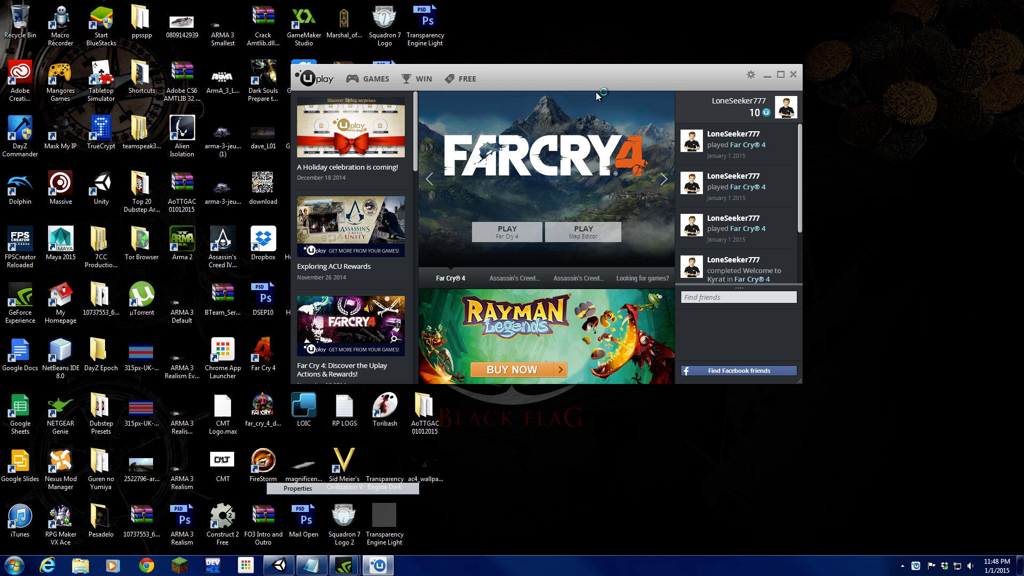
mouse_move(859, 320)
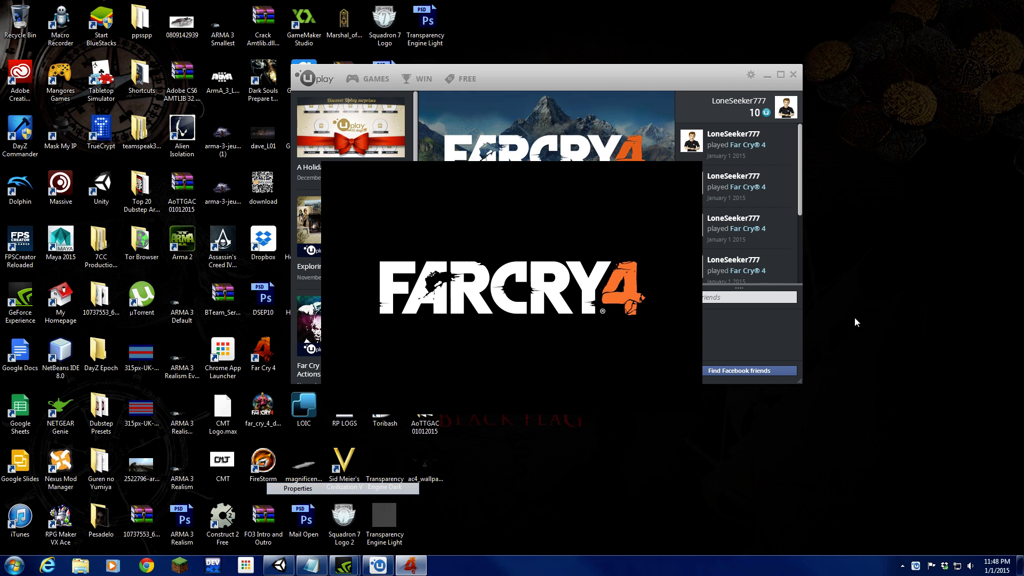
mouse_move(768, 82)
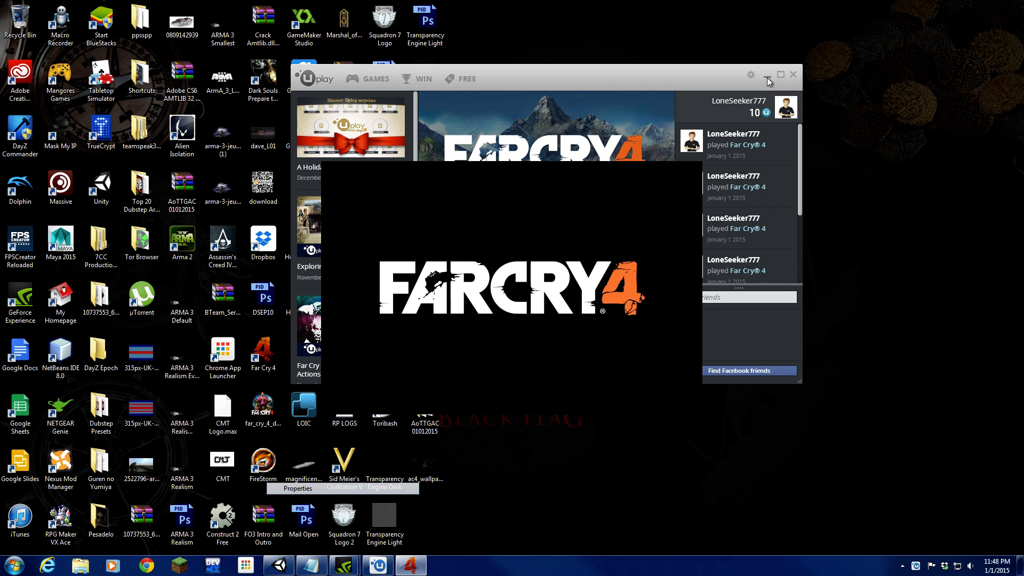
left_click(780, 73)
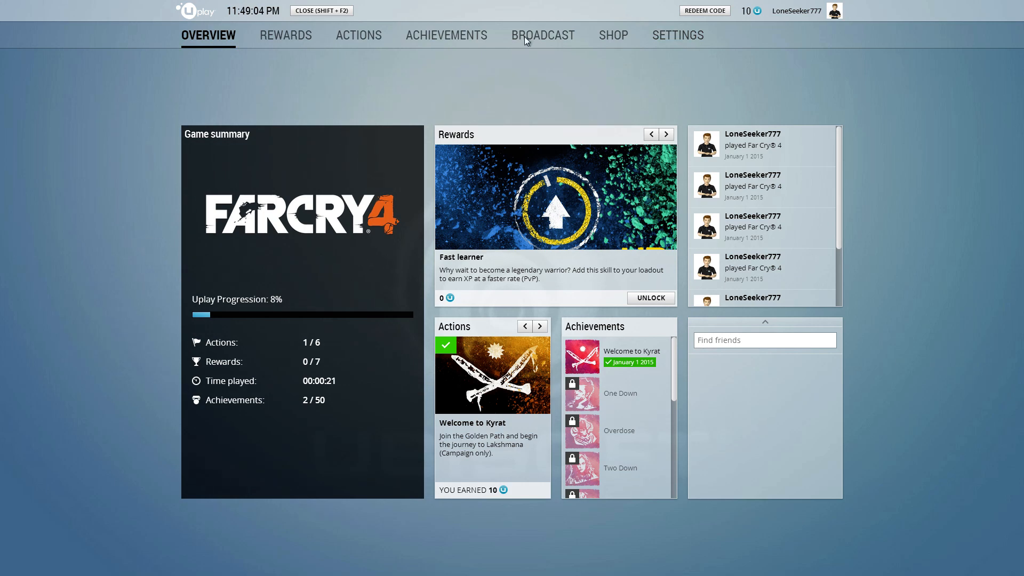
Step: In the Uplay overlay, view the in-game Actions list, then the voice chat Settings
left_click(358, 35)
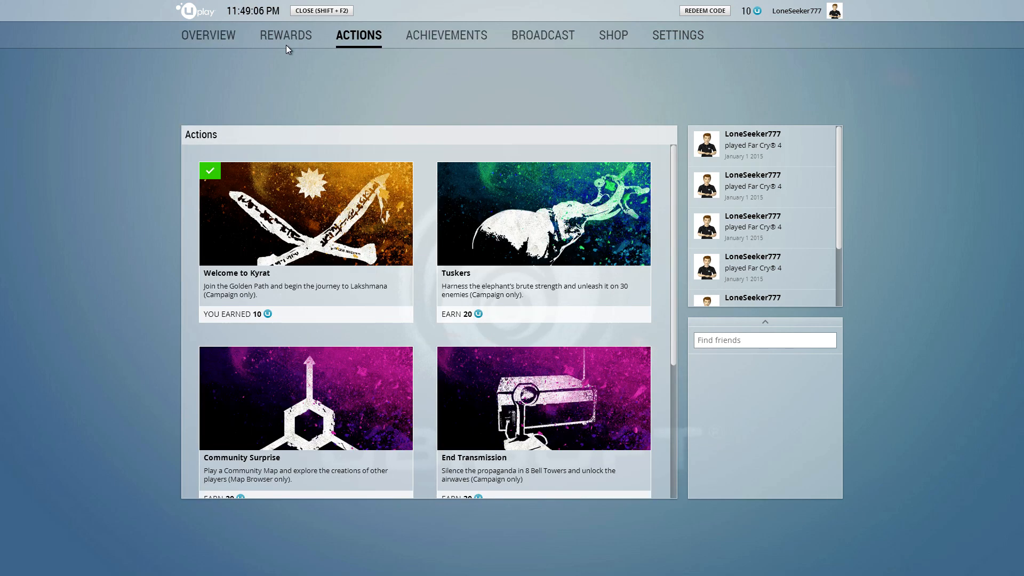
left_click(678, 35)
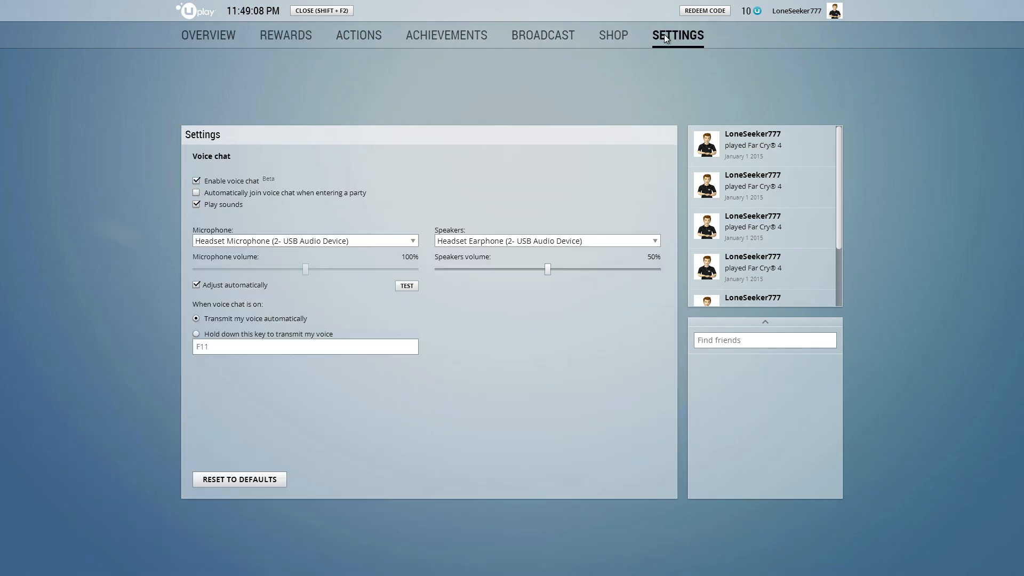
mouse_move(349, 15)
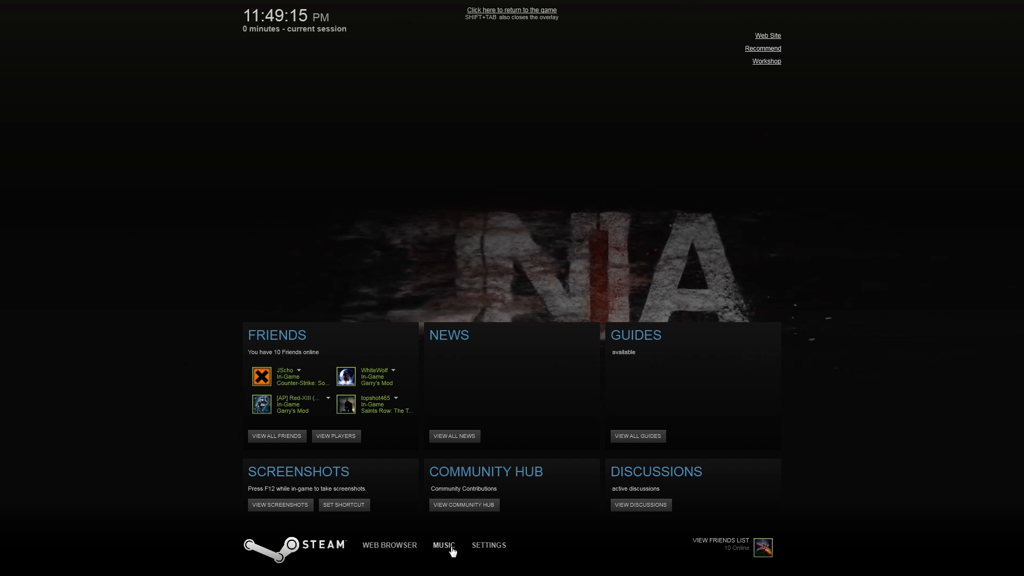
left_click(443, 545)
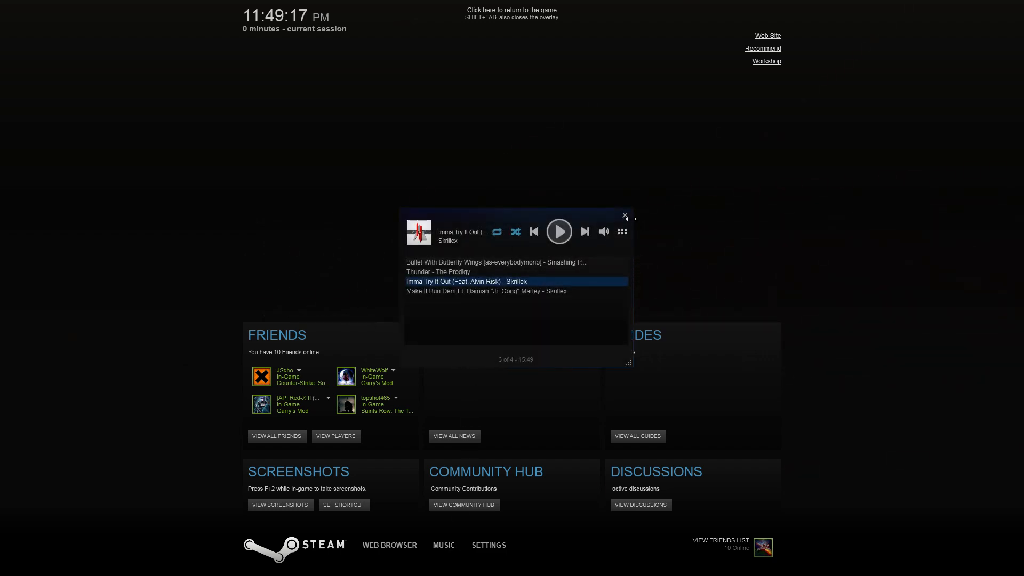
left_click(389, 545)
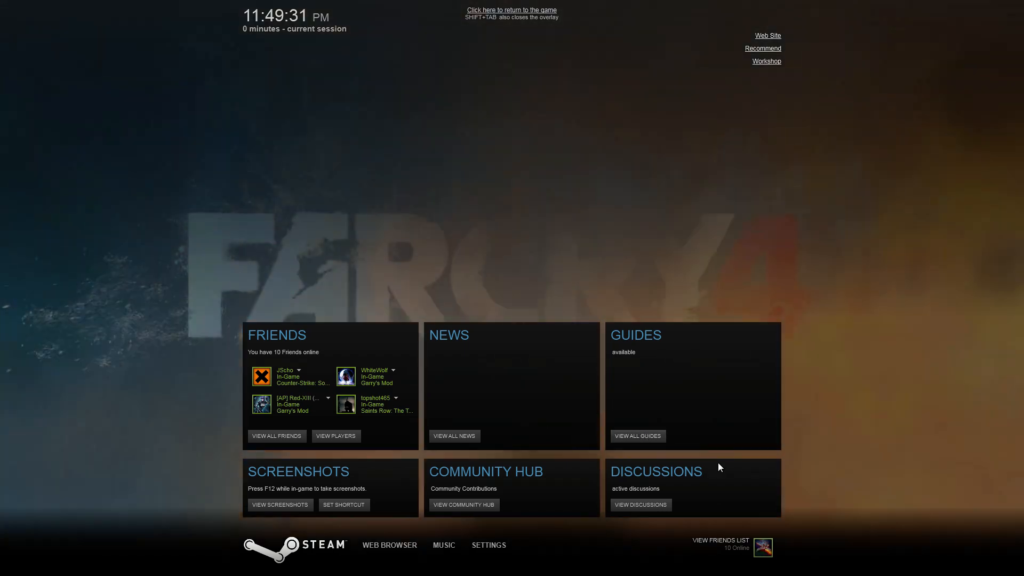
Step: Open the Steam Community Activity page in the overlay browser and scroll through it
left_click(637, 436)
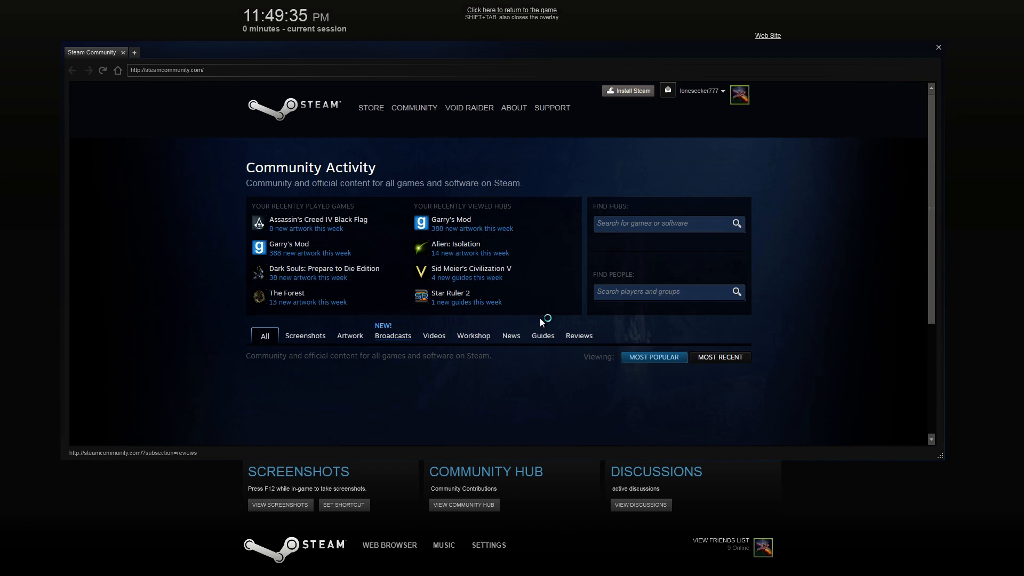
scroll("down", 3)
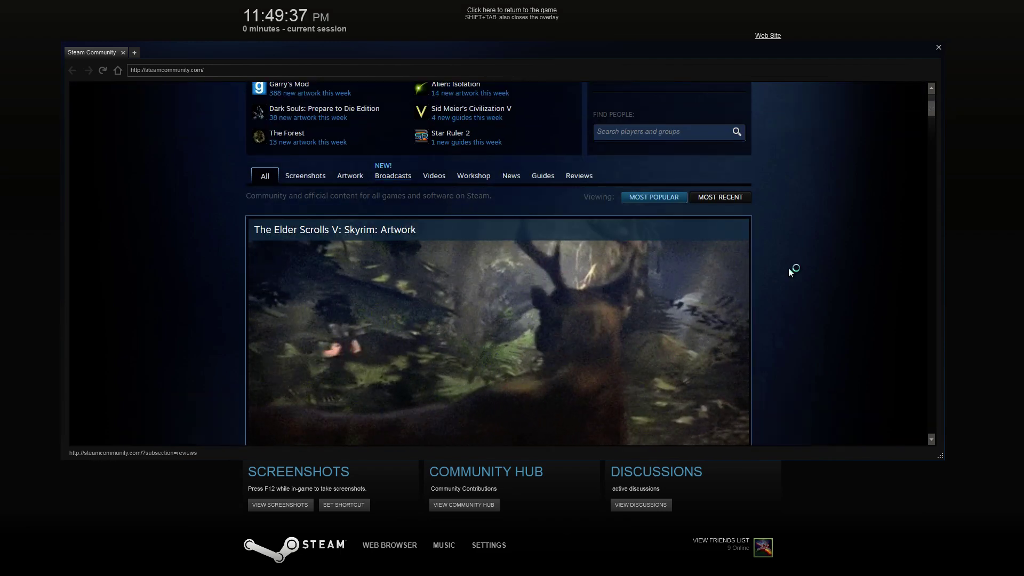
scroll("up", 3)
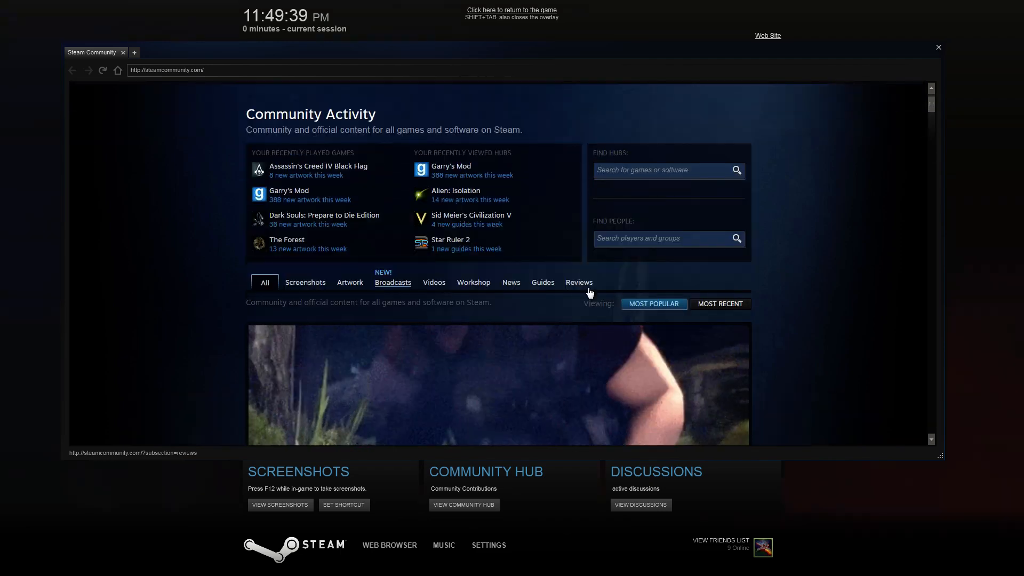
scroll("down", 3)
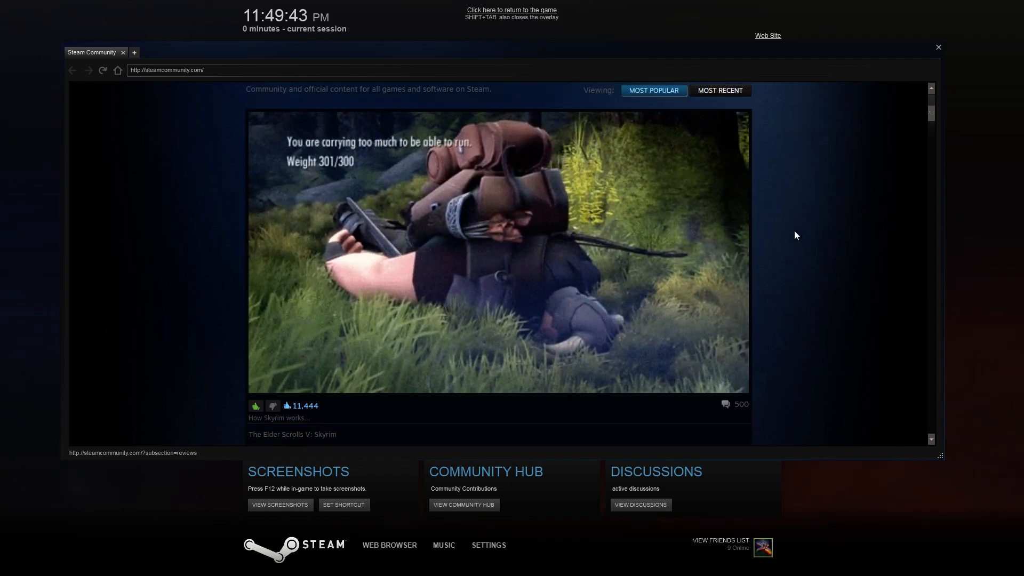
scroll("up", 3)
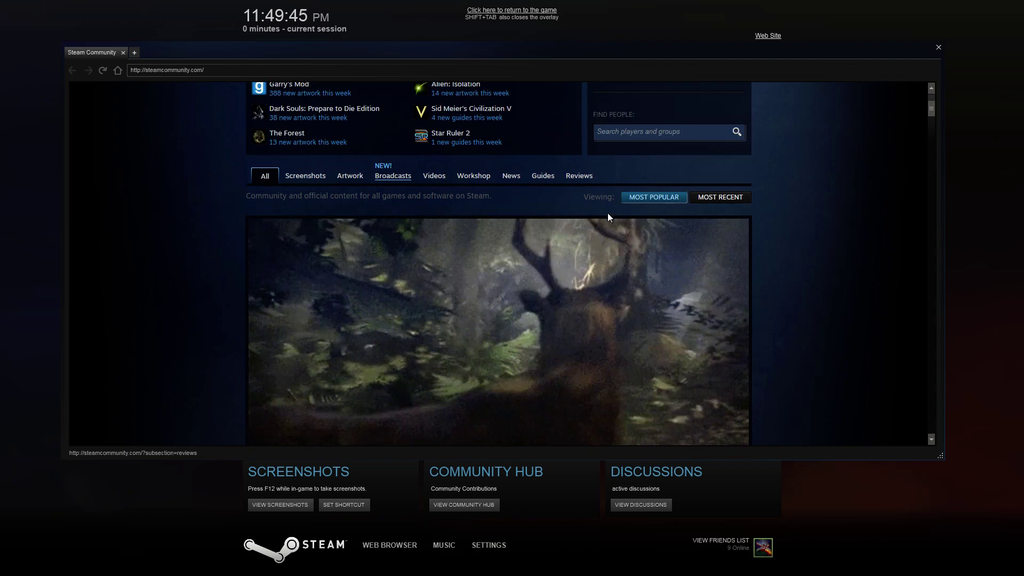
Step: Filter Community Activity to Guides and scroll back to the top of the page
left_click(542, 175)
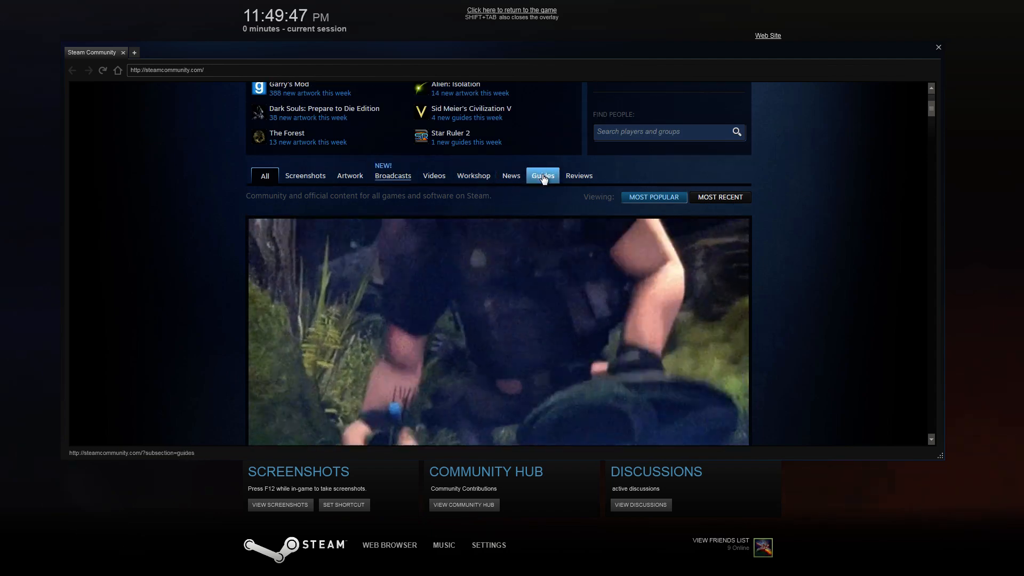
left_click(541, 175)
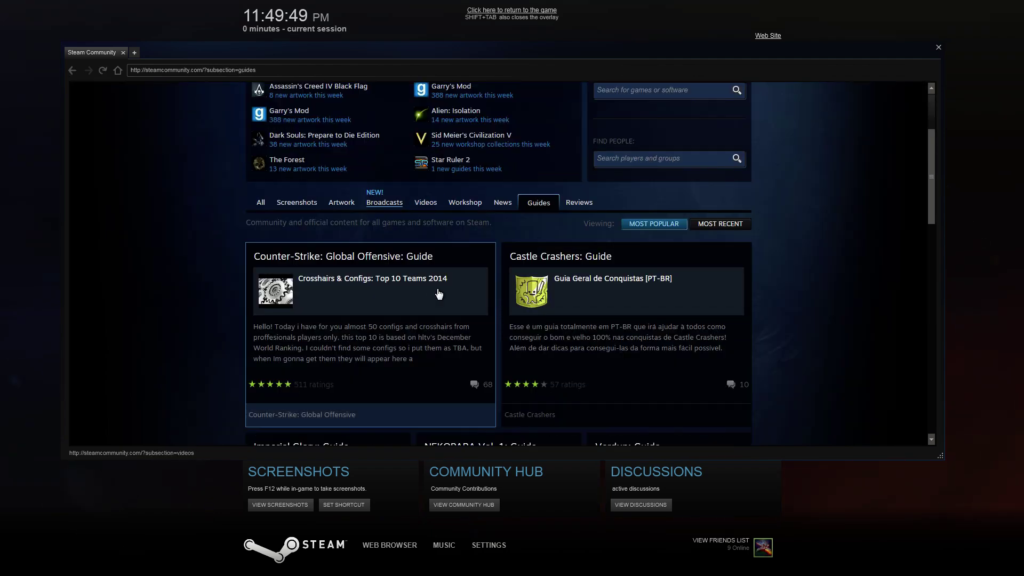
scroll("up", 3)
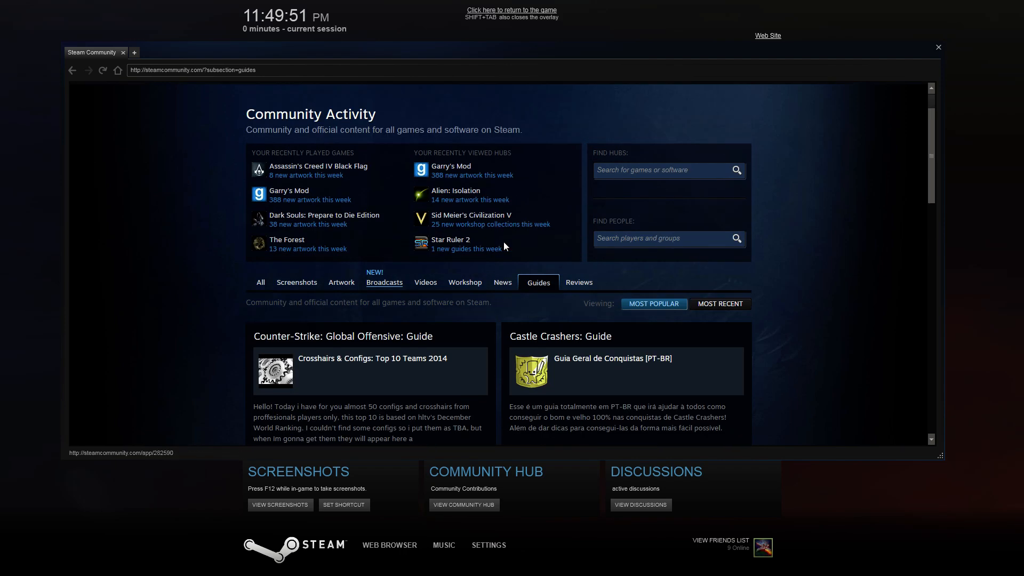
scroll("up", 3)
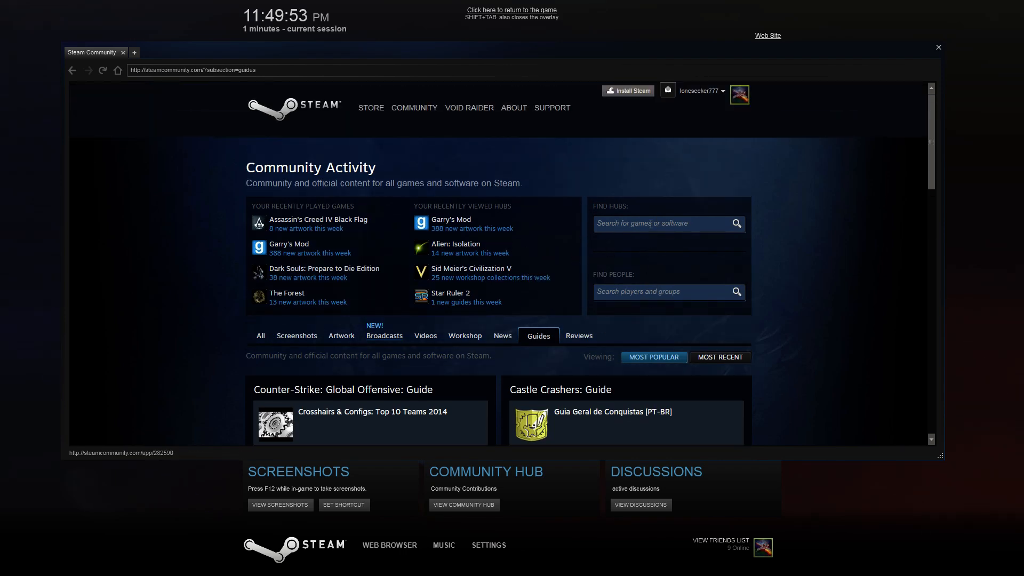
Step: Search community hubs for 'Far Cry 5' and open the Far Cry 4 hub
left_click(660, 224)
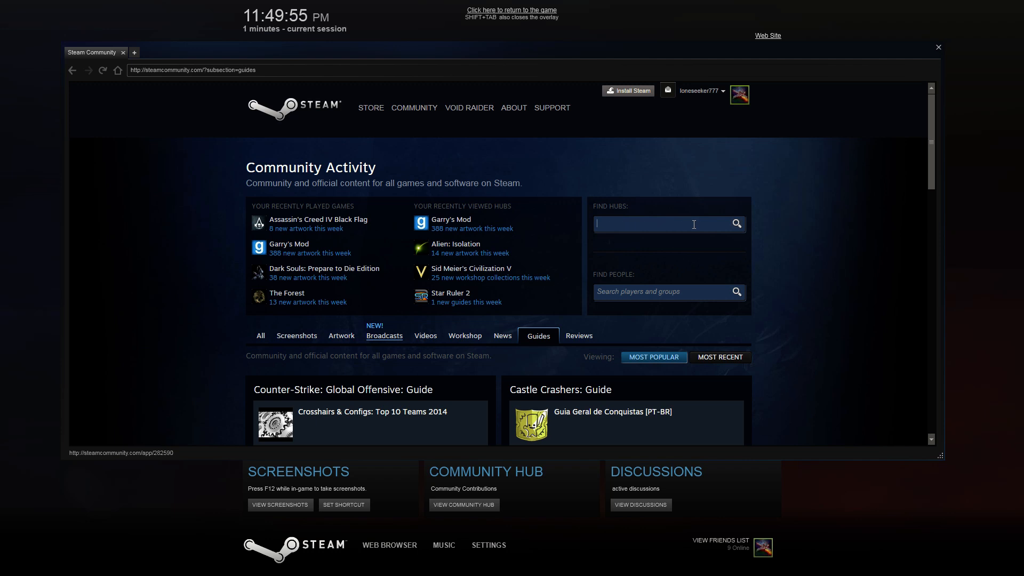
type("Far Cry 5")
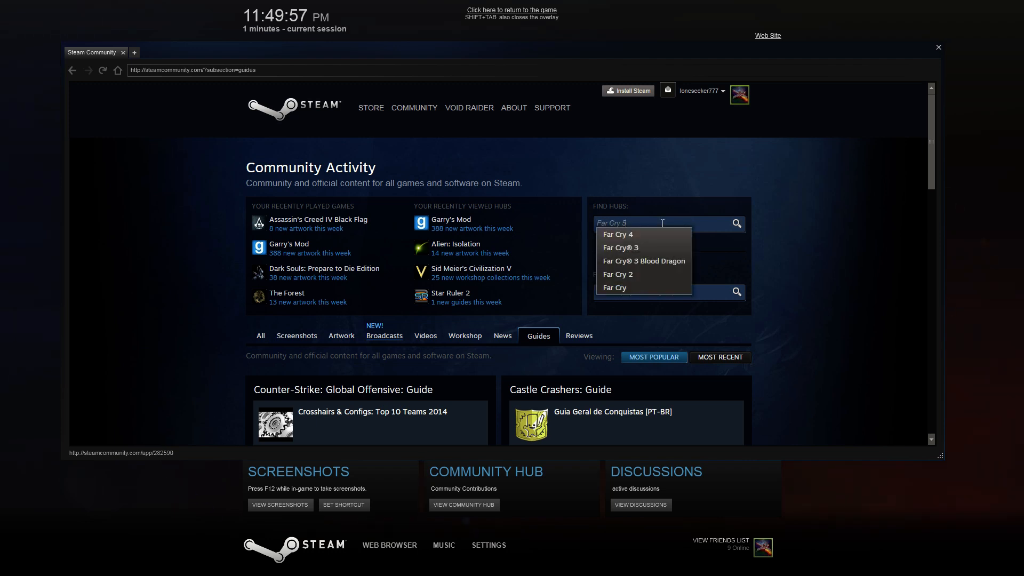
left_click(616, 233)
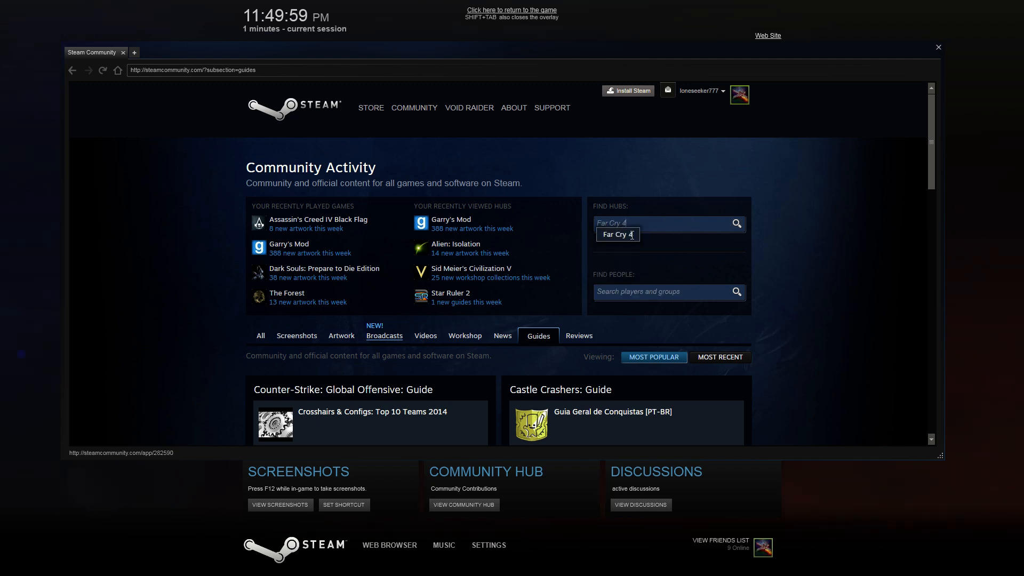
left_click(616, 234)
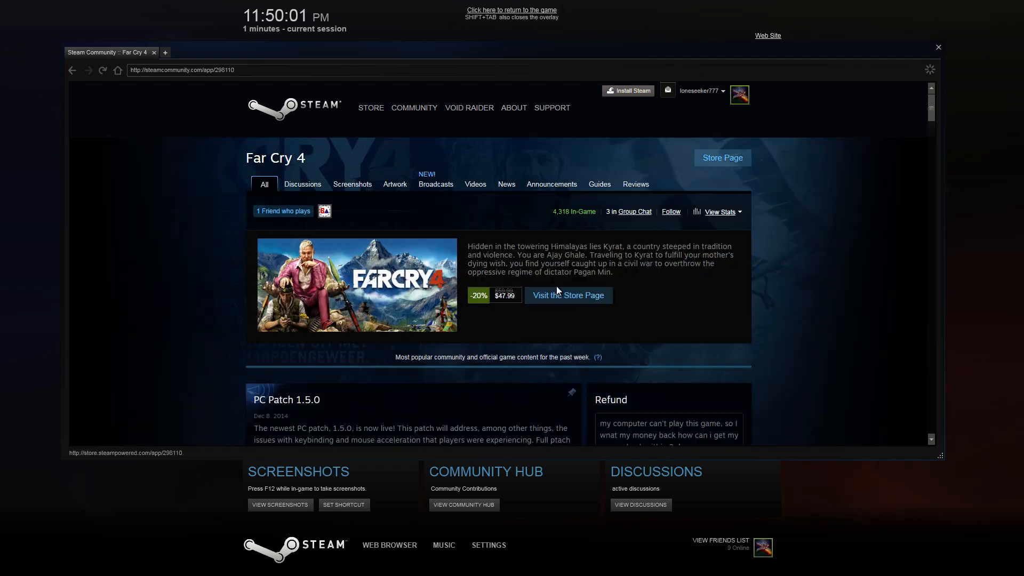
Step: Scroll the Far Cry 4 hub and browse its Screenshots, Videos and Guides tabs
scroll("down", 3)
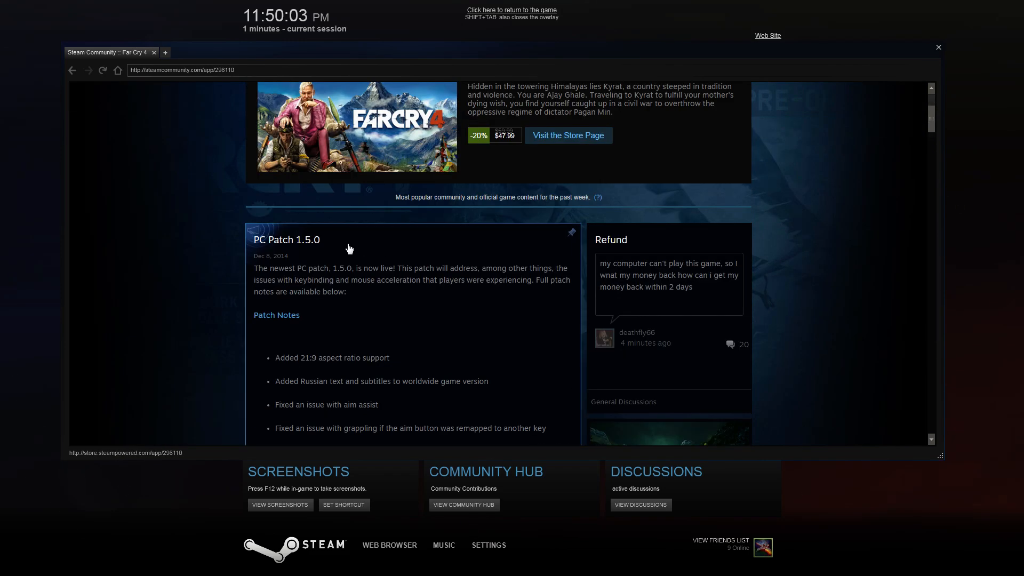
scroll("down", 3)
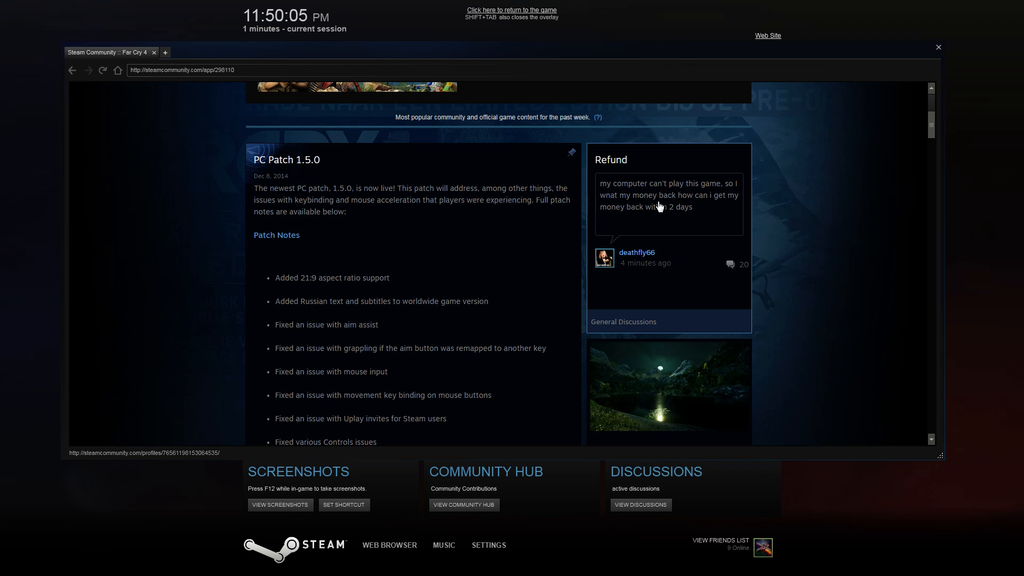
mouse_move(666, 230)
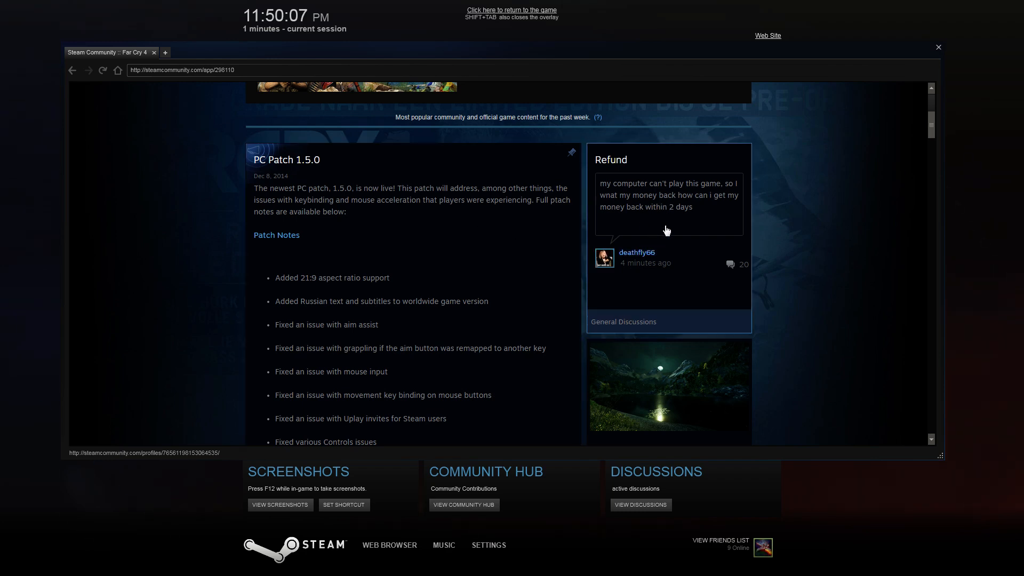
scroll("up", 3)
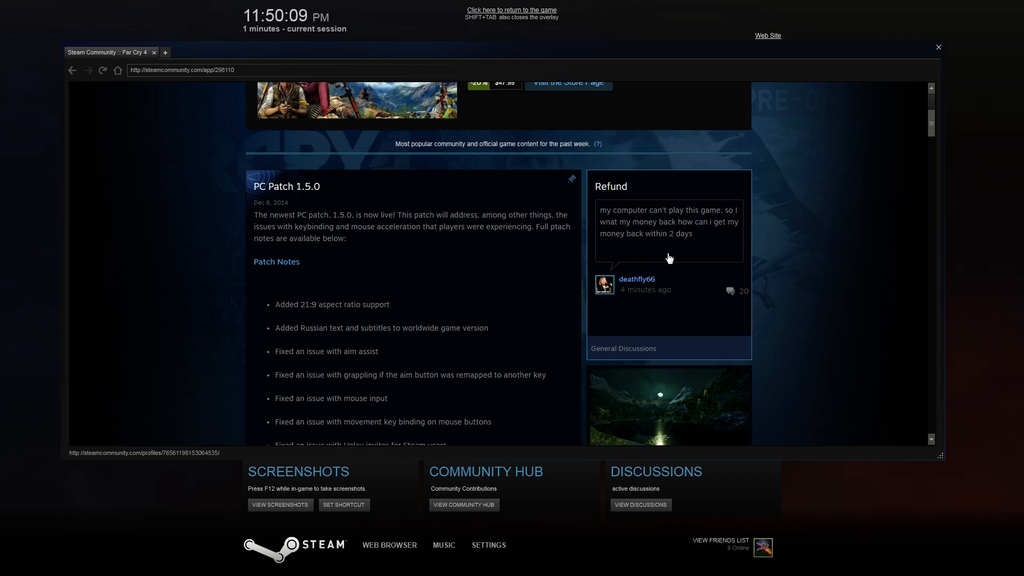
mouse_move(703, 237)
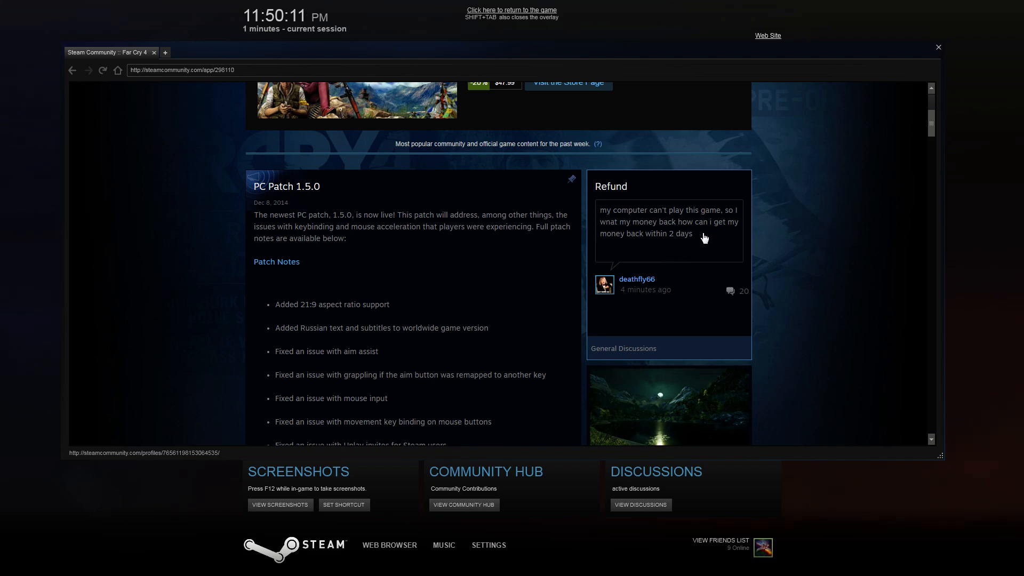
scroll("up", 3)
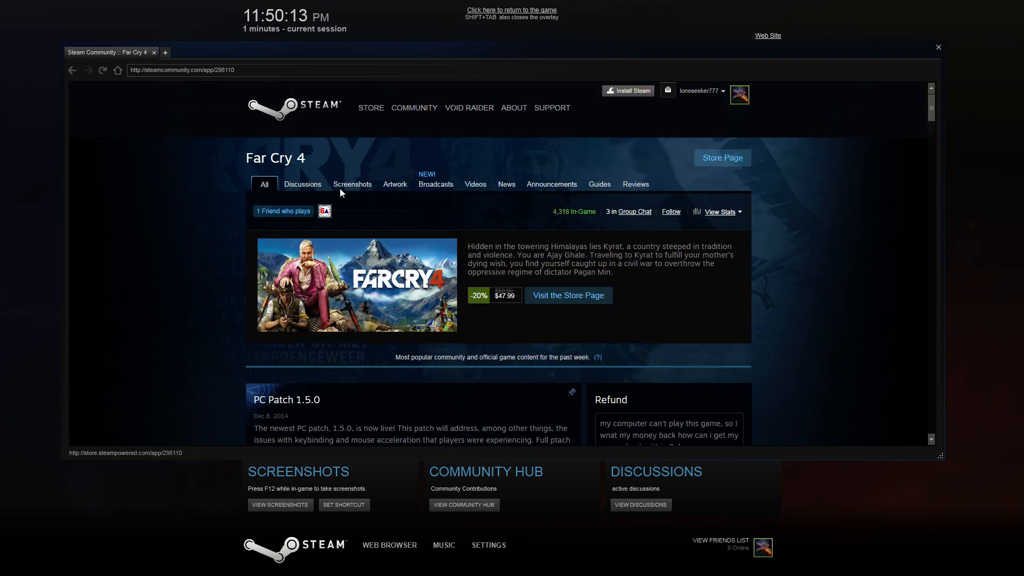
left_click(352, 184)
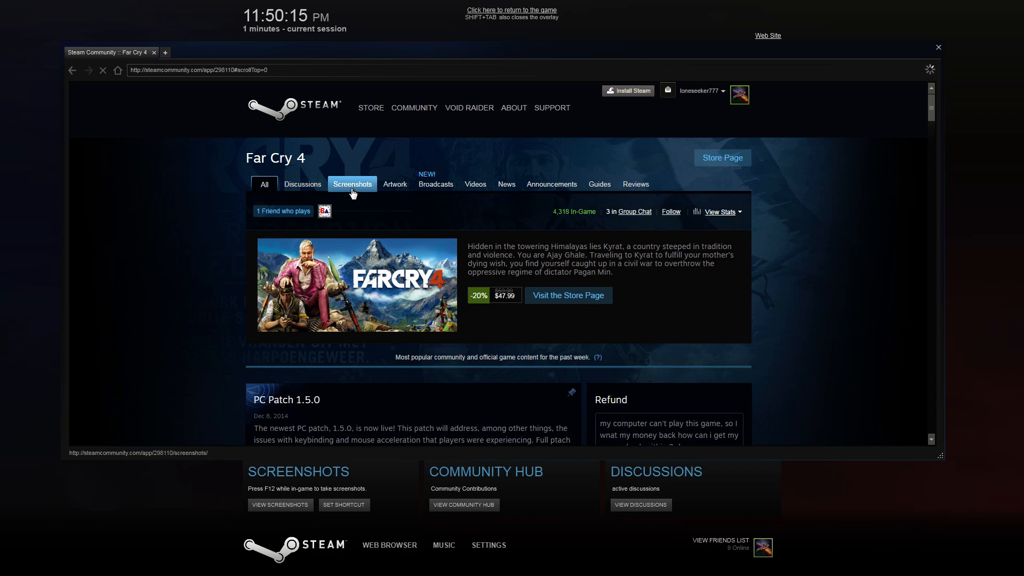
left_click(352, 185)
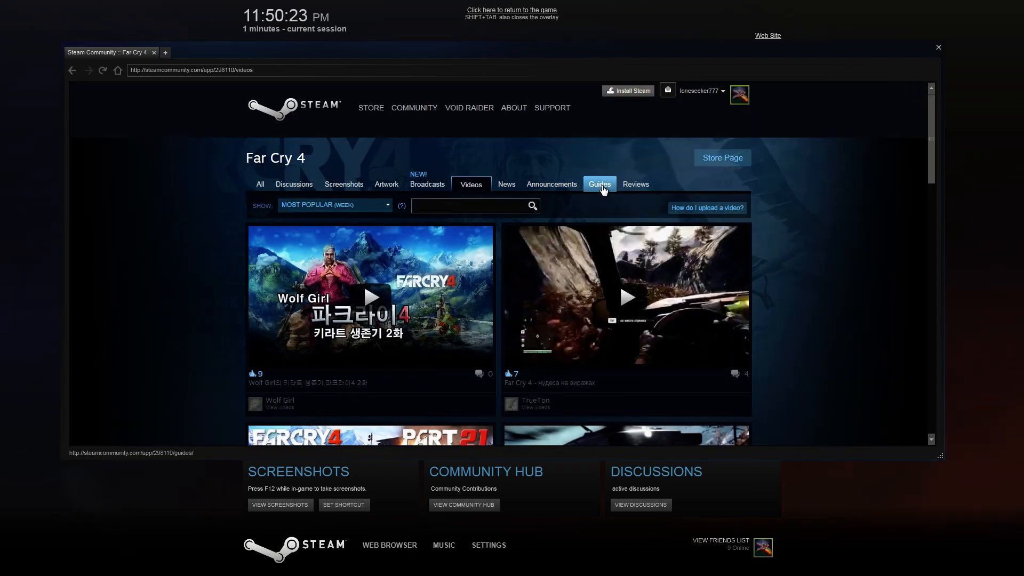
left_click(599, 184)
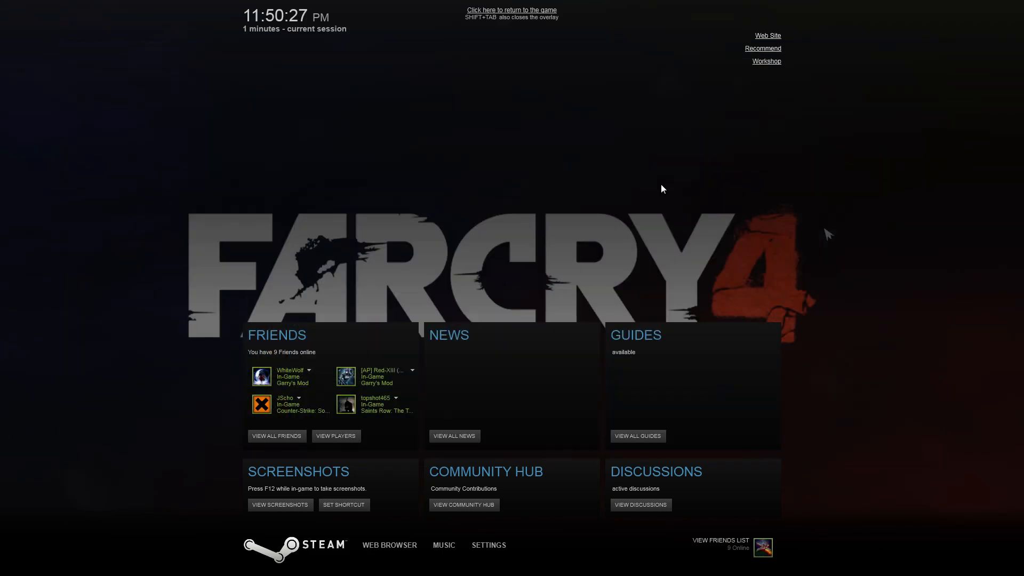
mouse_move(578, 103)
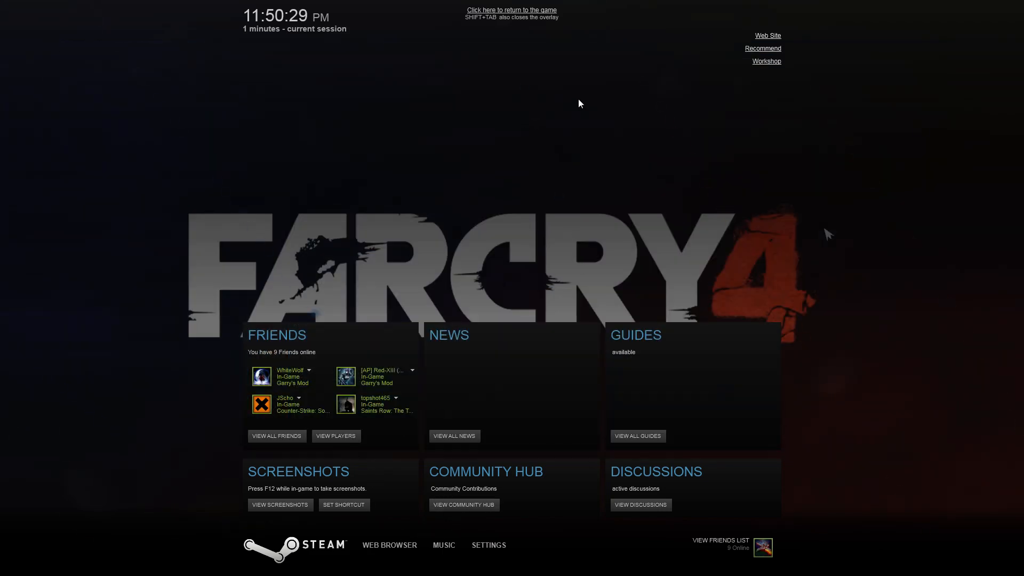
mouse_move(489, 549)
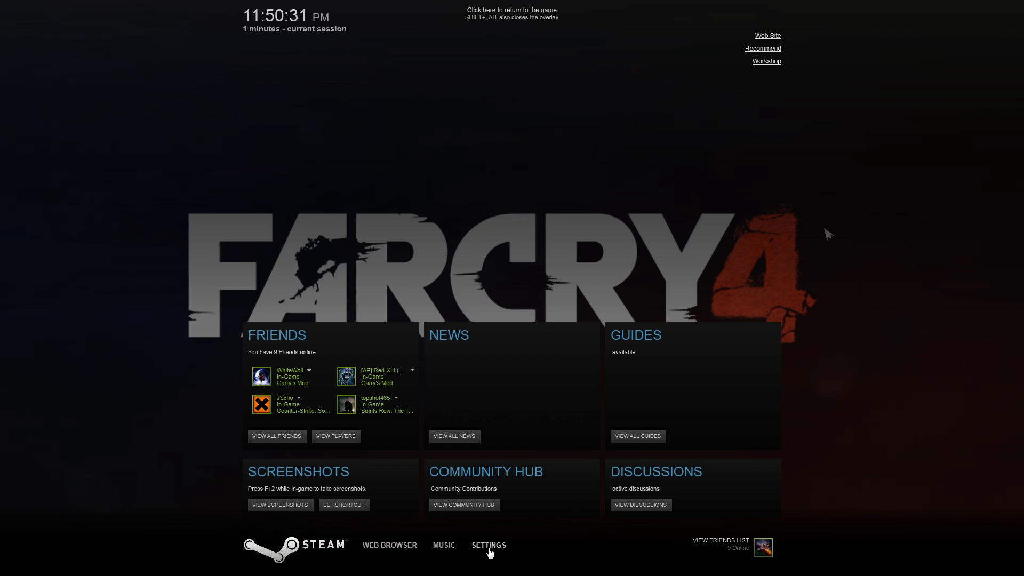
Step: In overlay broadcasting settings, keep friends able to request to watch
left_click(488, 545)
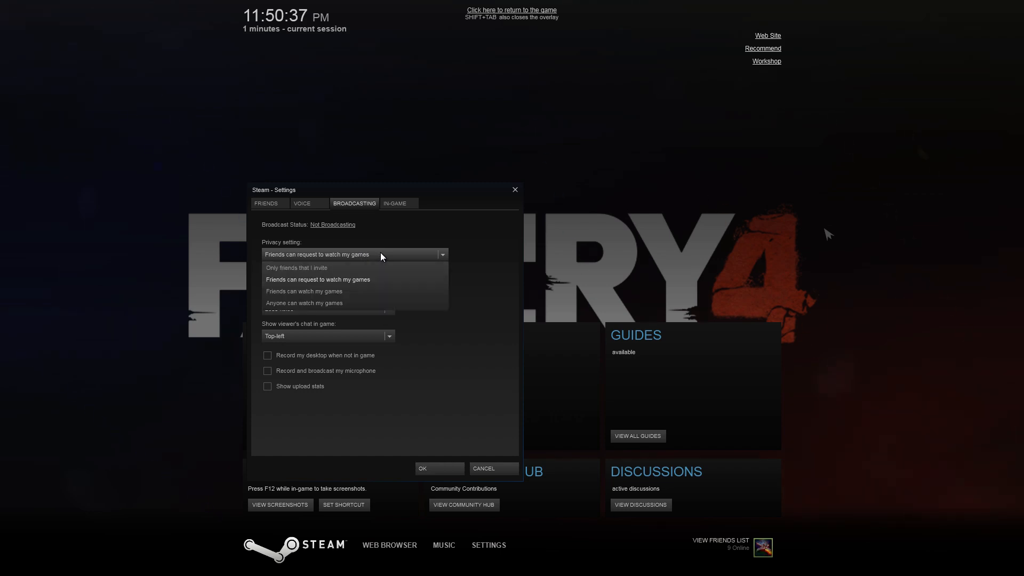
mouse_move(396, 255)
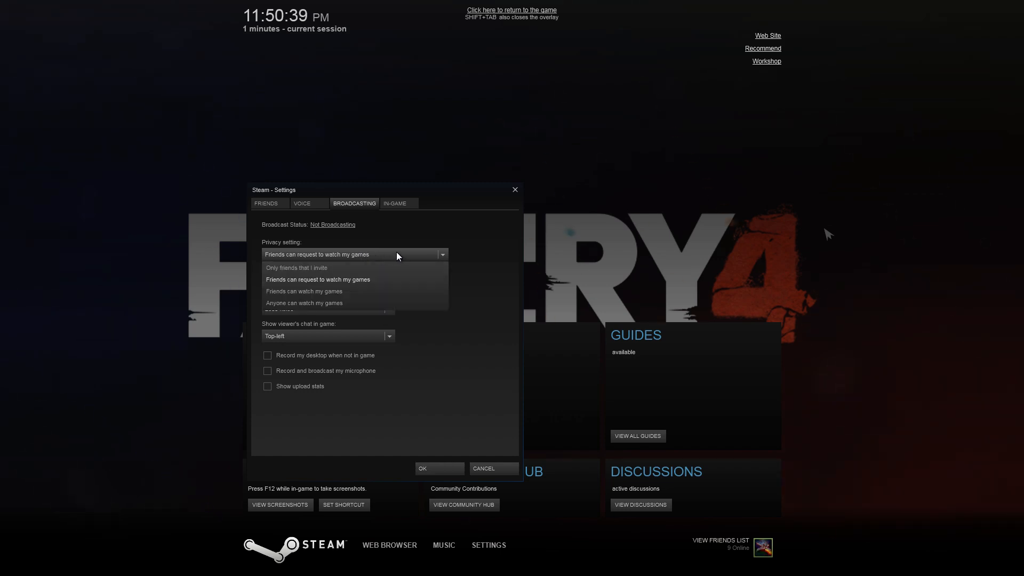
left_click(316, 279)
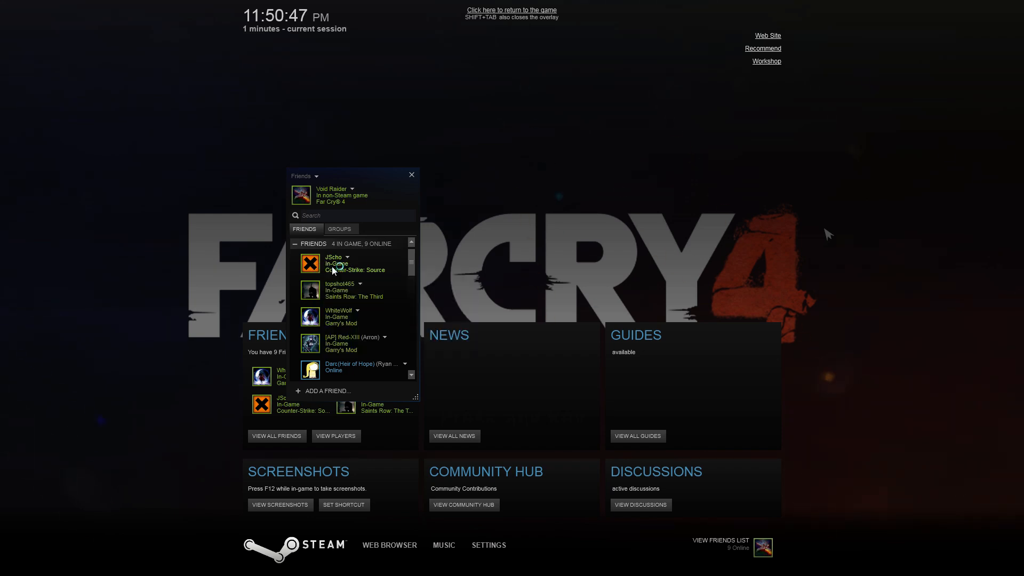
Step: Right-click a friend, close the Steam overlay, and press Space past Far Cry 4's title screen
right_click(332, 262)
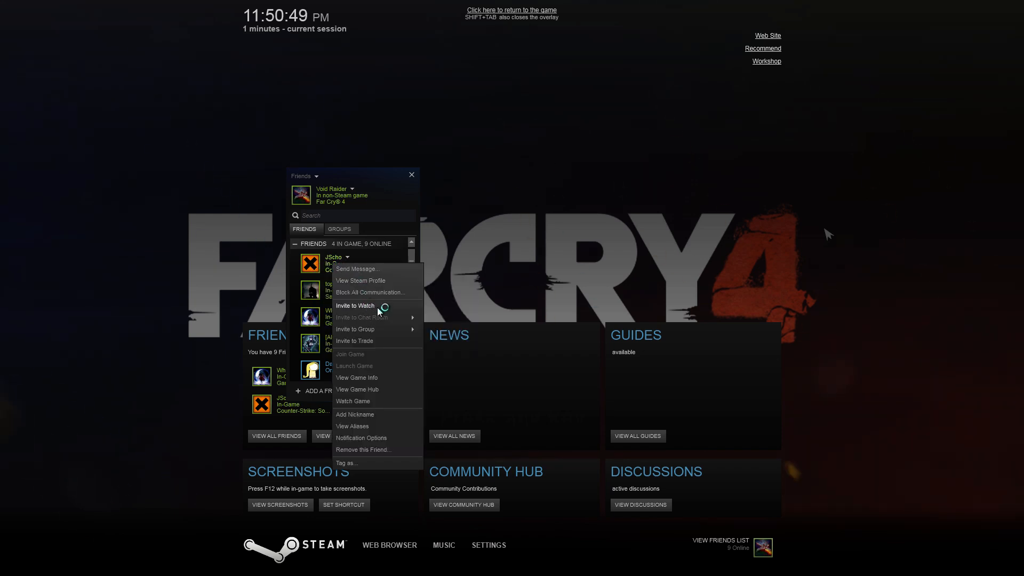
mouse_move(387, 328)
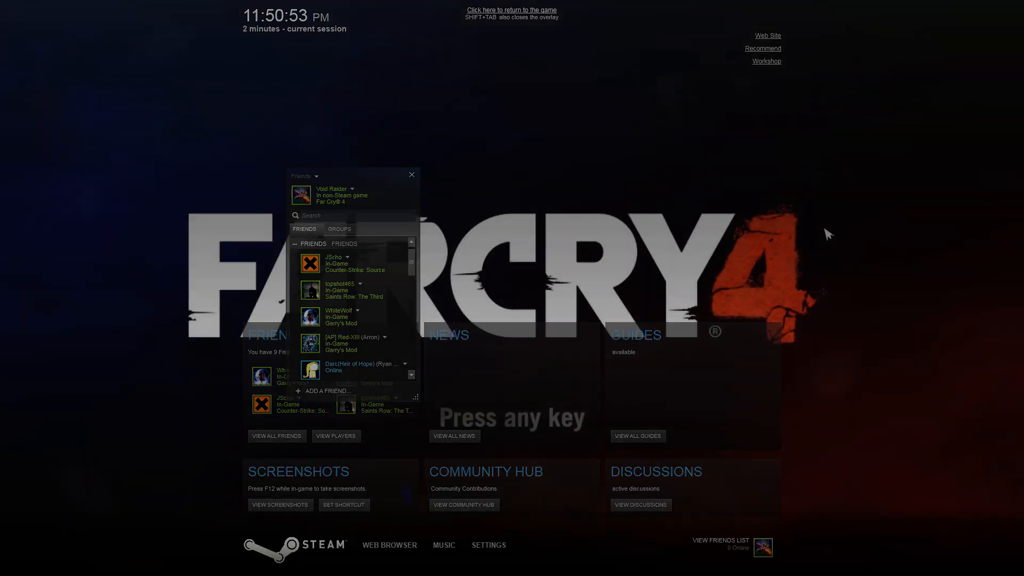
left_click(512, 9)
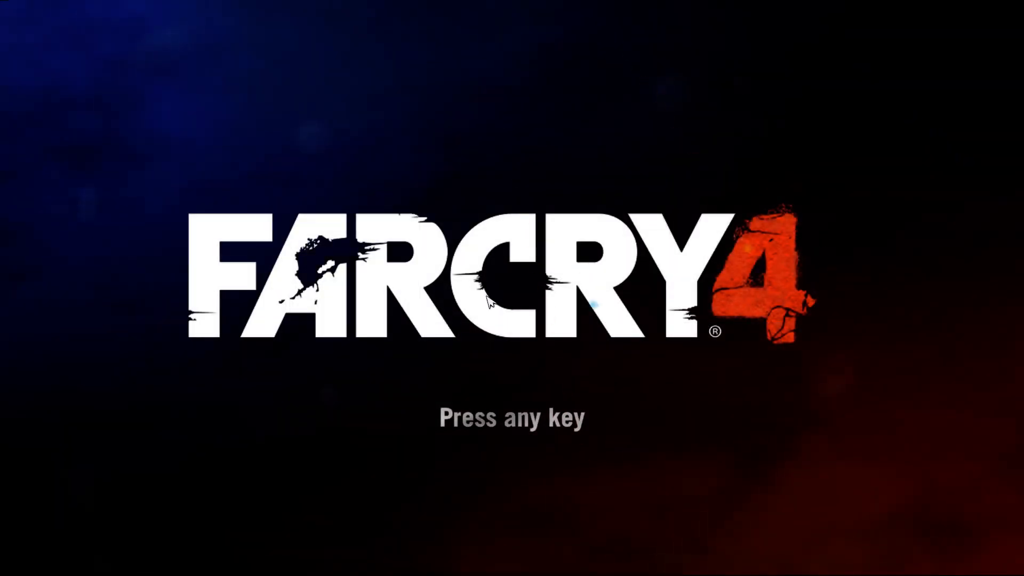
key("space")
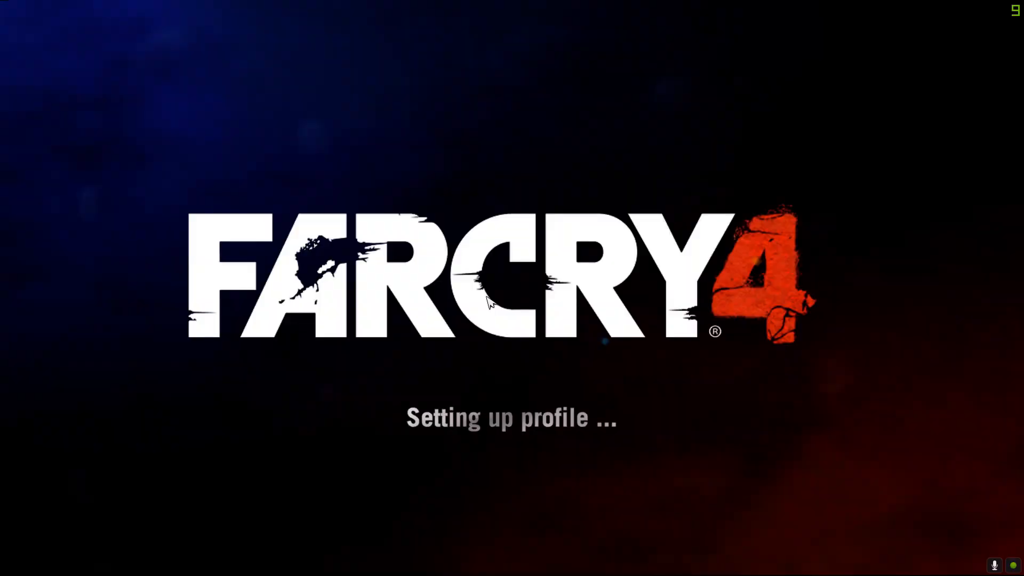